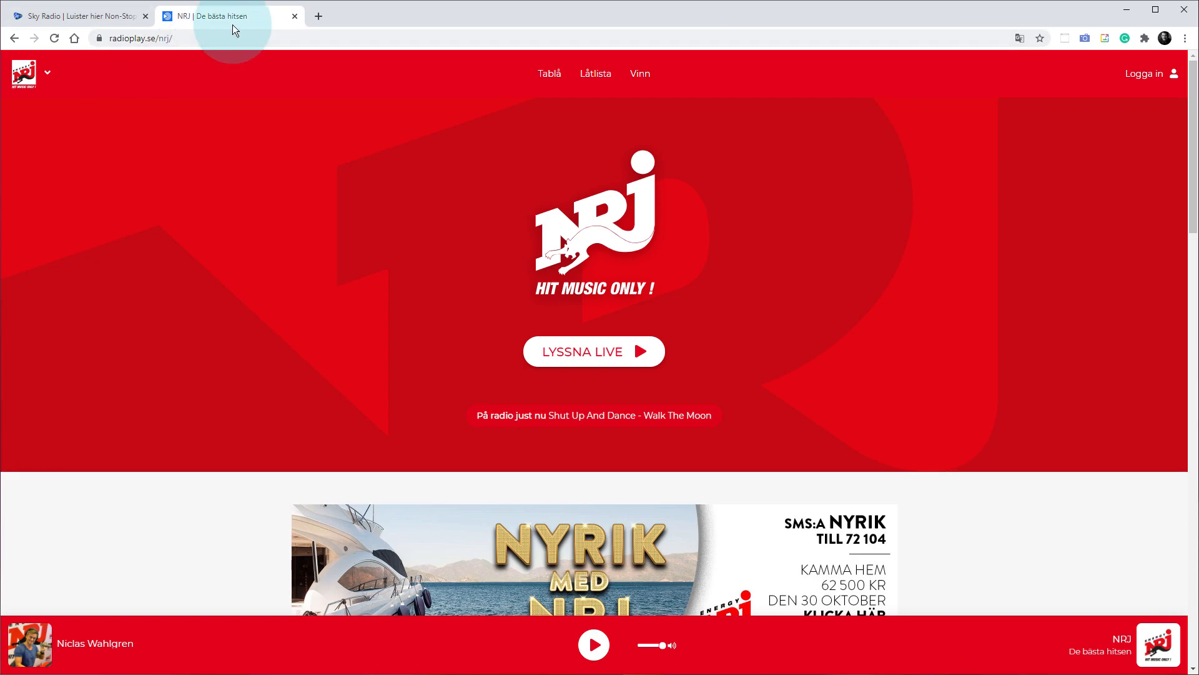
pyautogui.moveTo(225, 16)
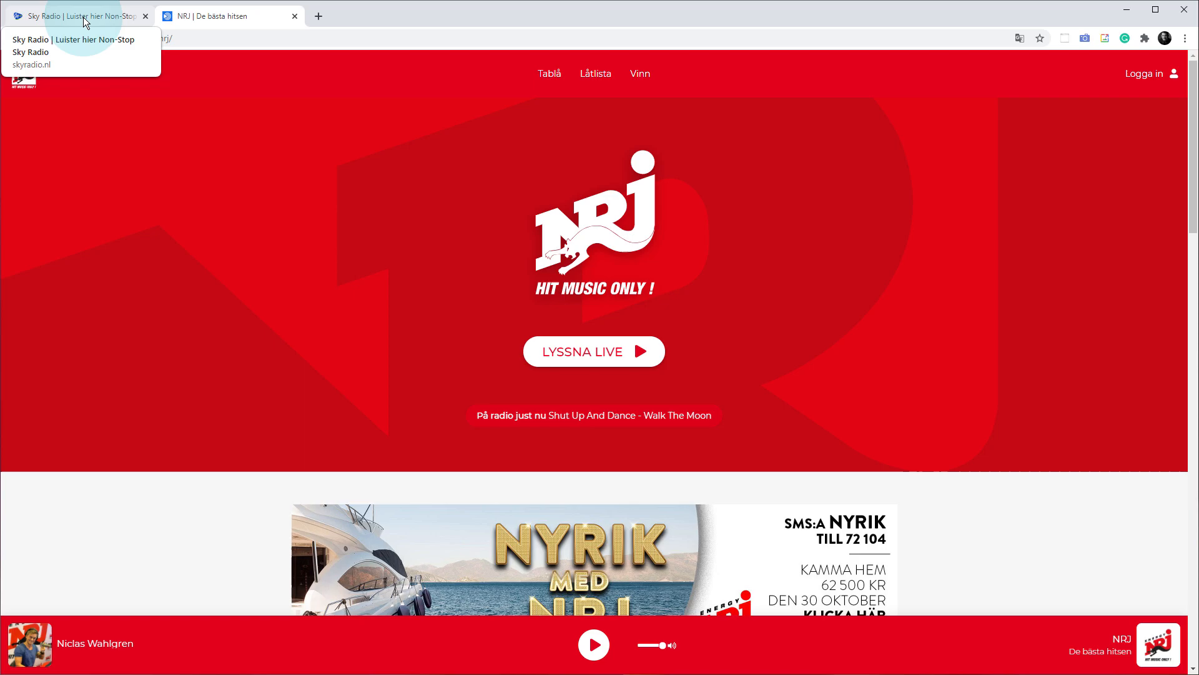
# Switch between the Sky Radio and NRJ tabs, ending on the Sky Radio homepage
pyautogui.click(76, 15)
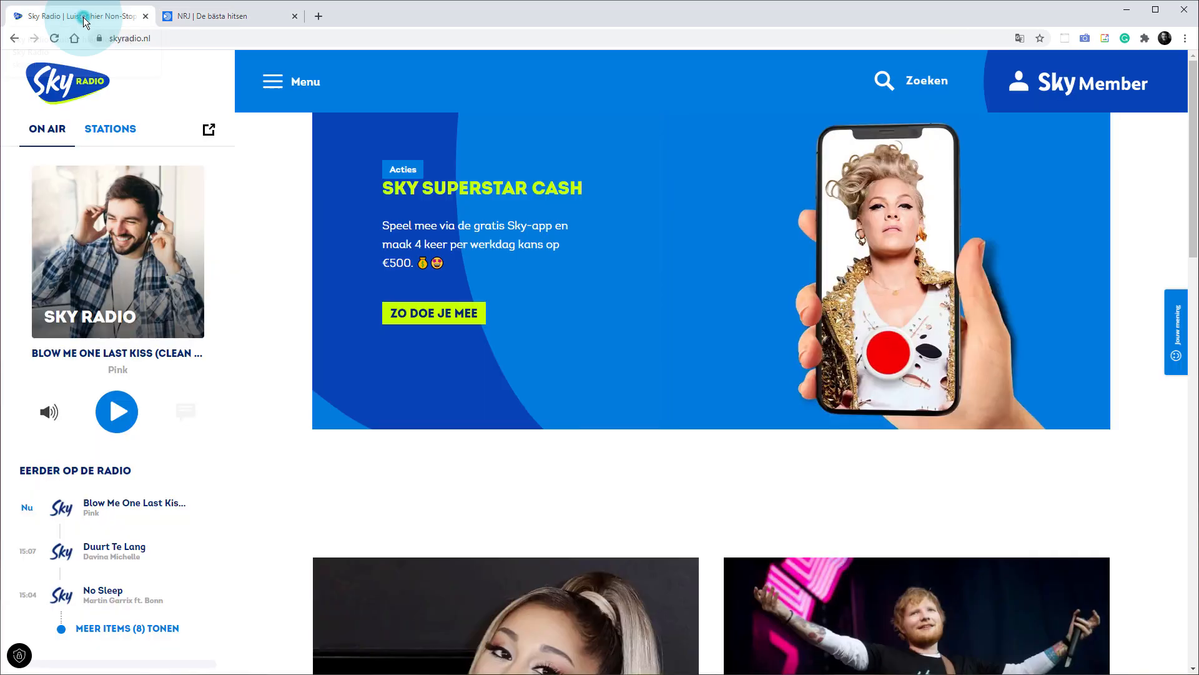
pyautogui.click(221, 15)
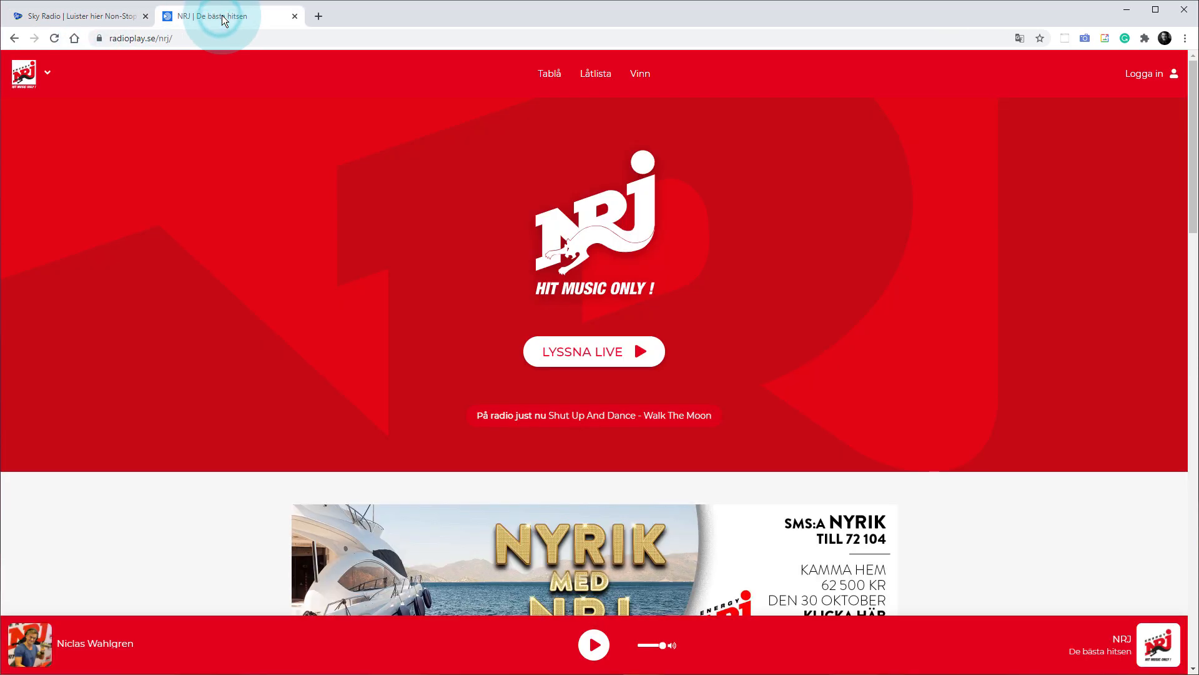
pyautogui.moveTo(269, 24)
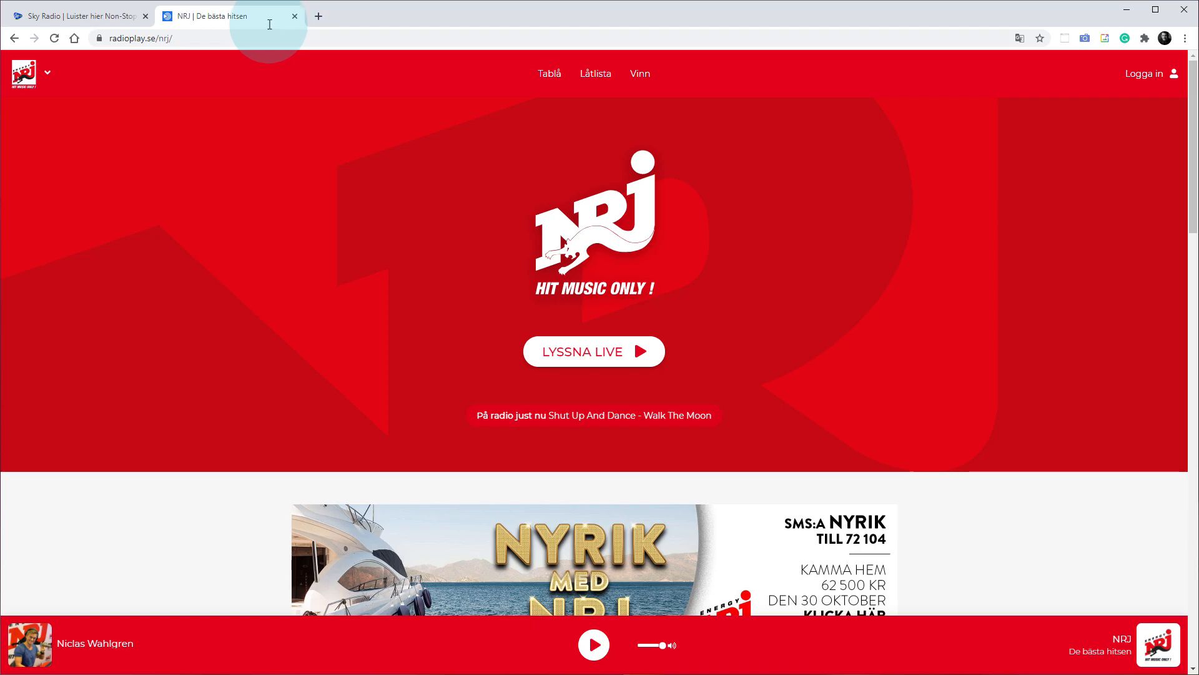
pyautogui.click(76, 15)
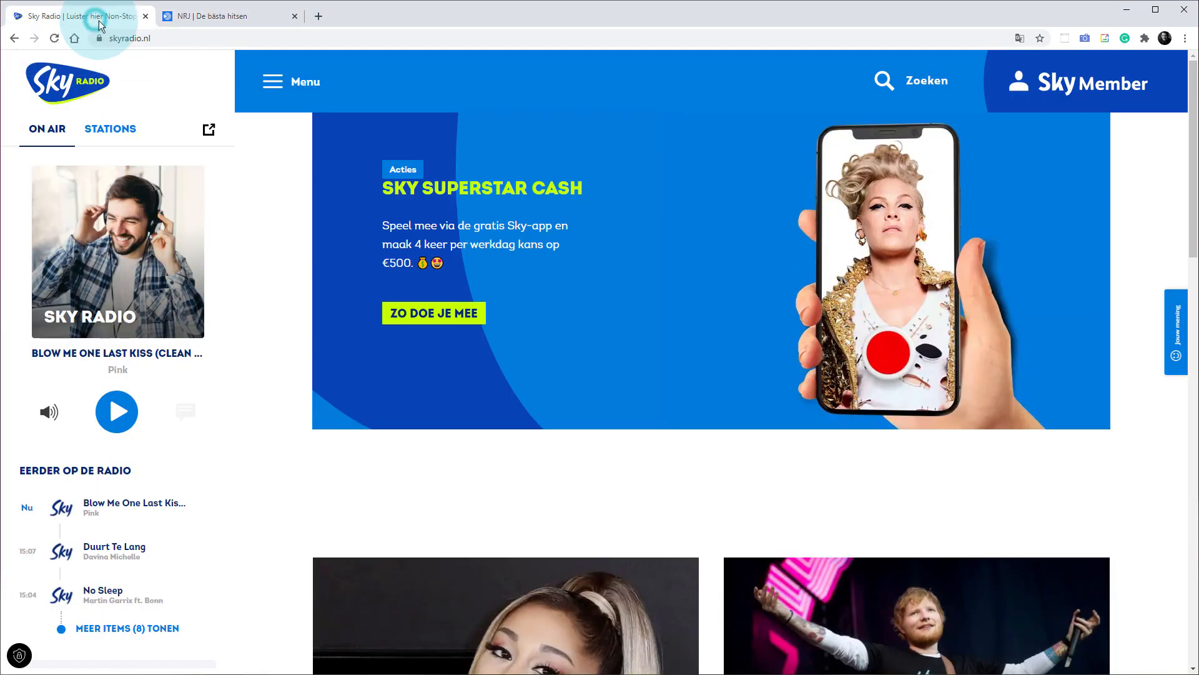
pyautogui.moveTo(375, 325)
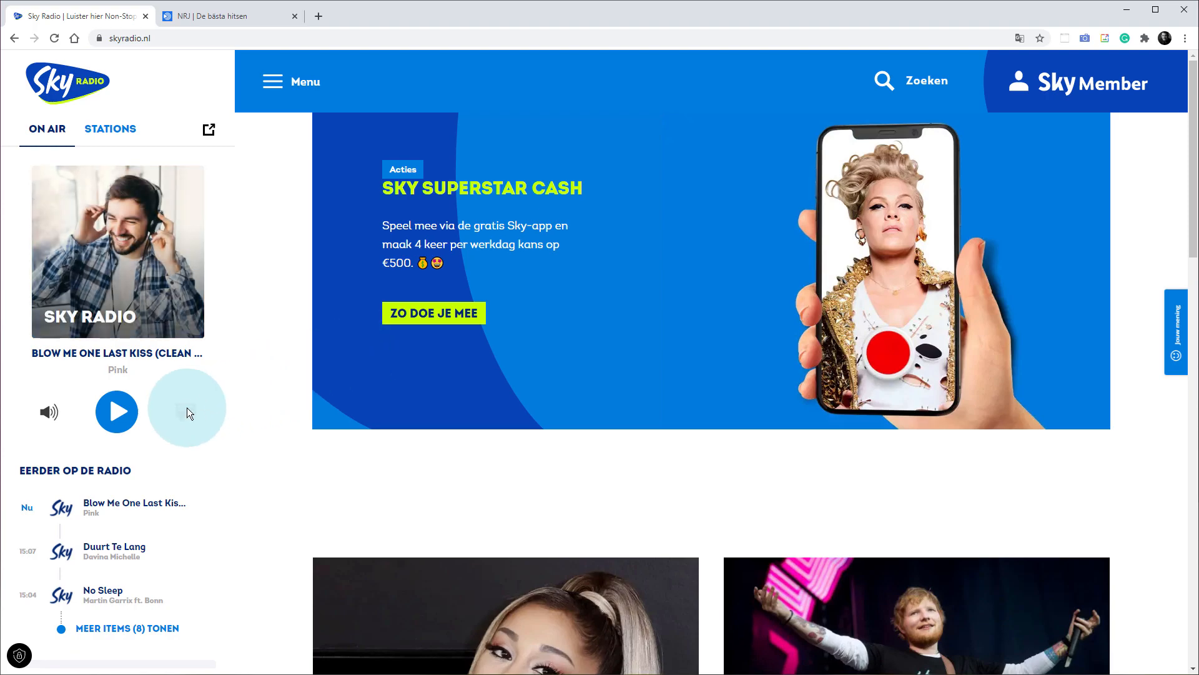
pyautogui.moveTo(179, 381)
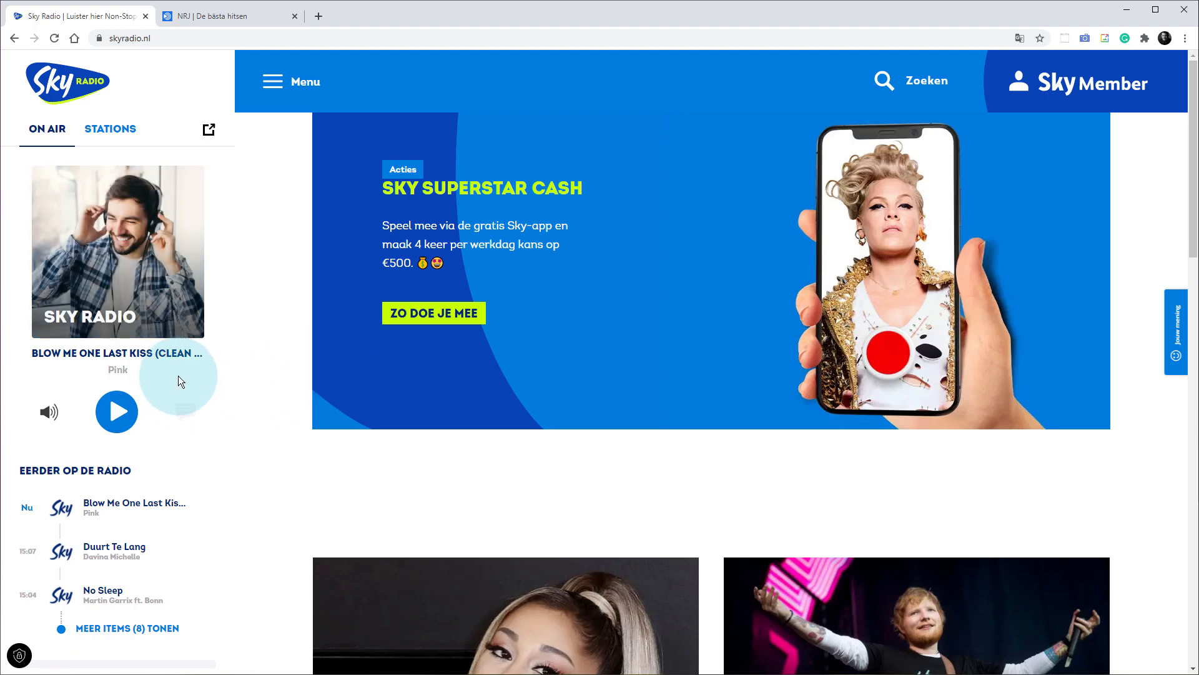
pyautogui.moveTo(208, 129)
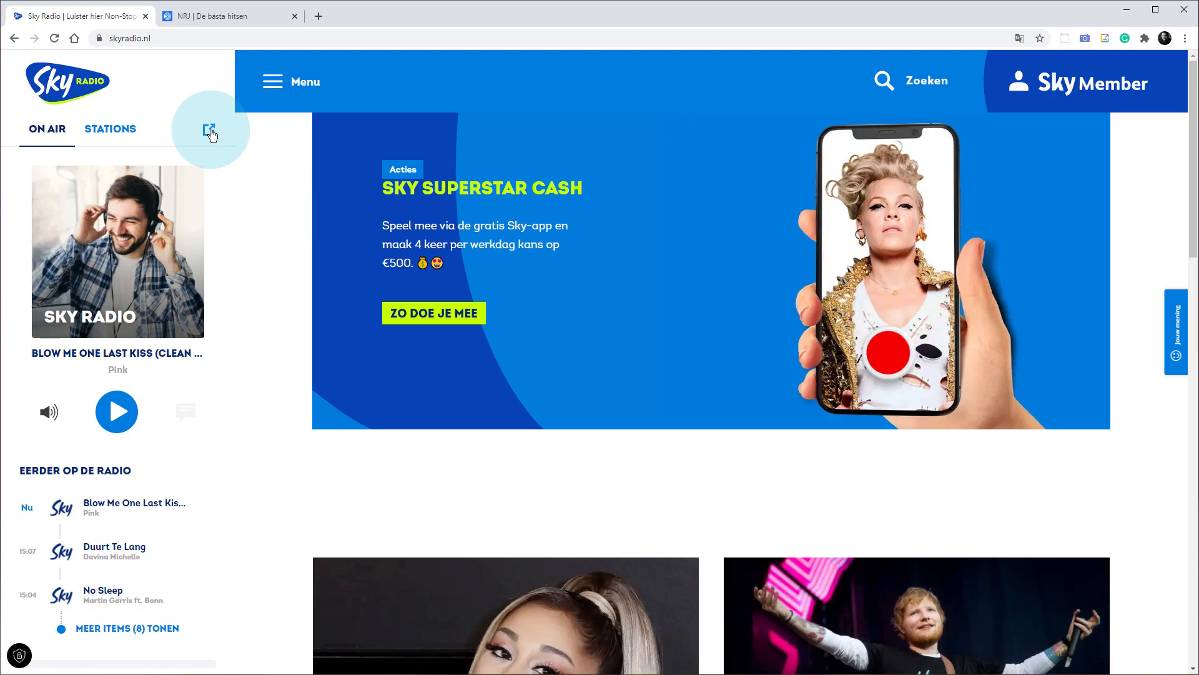
# Pop the Sky Radio player into its own window, move it left, and inspect it
pyautogui.click(210, 130)
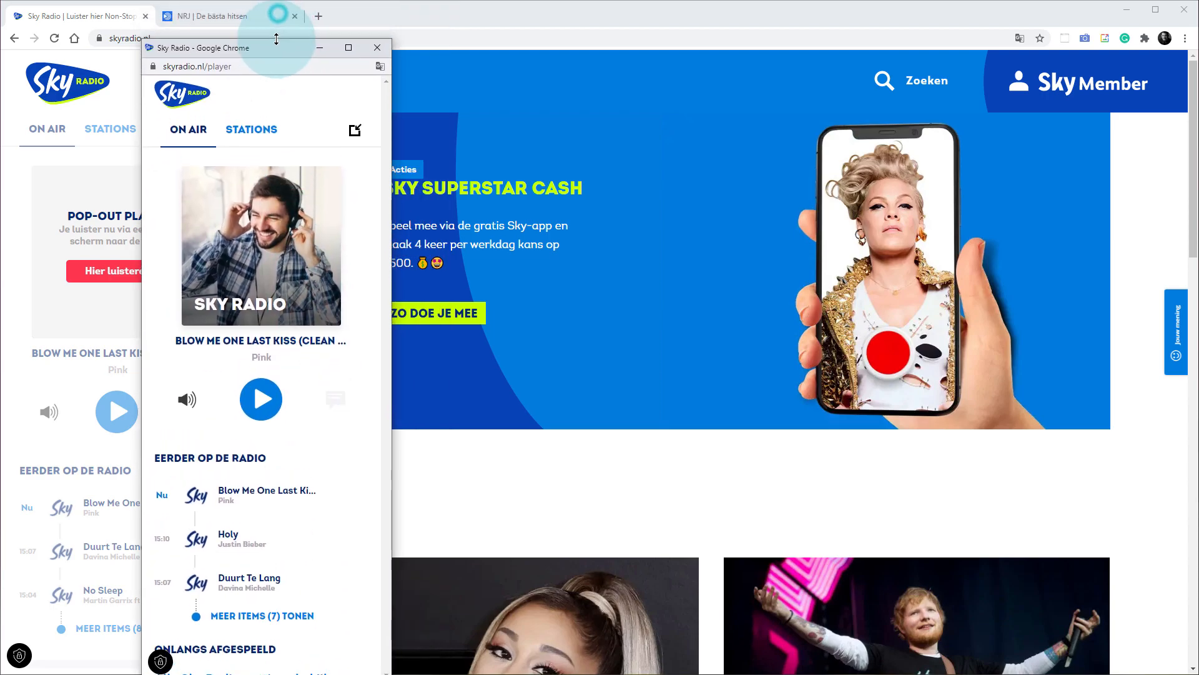
pyautogui.moveTo(276, 47); pyautogui.dragTo(172, 47)
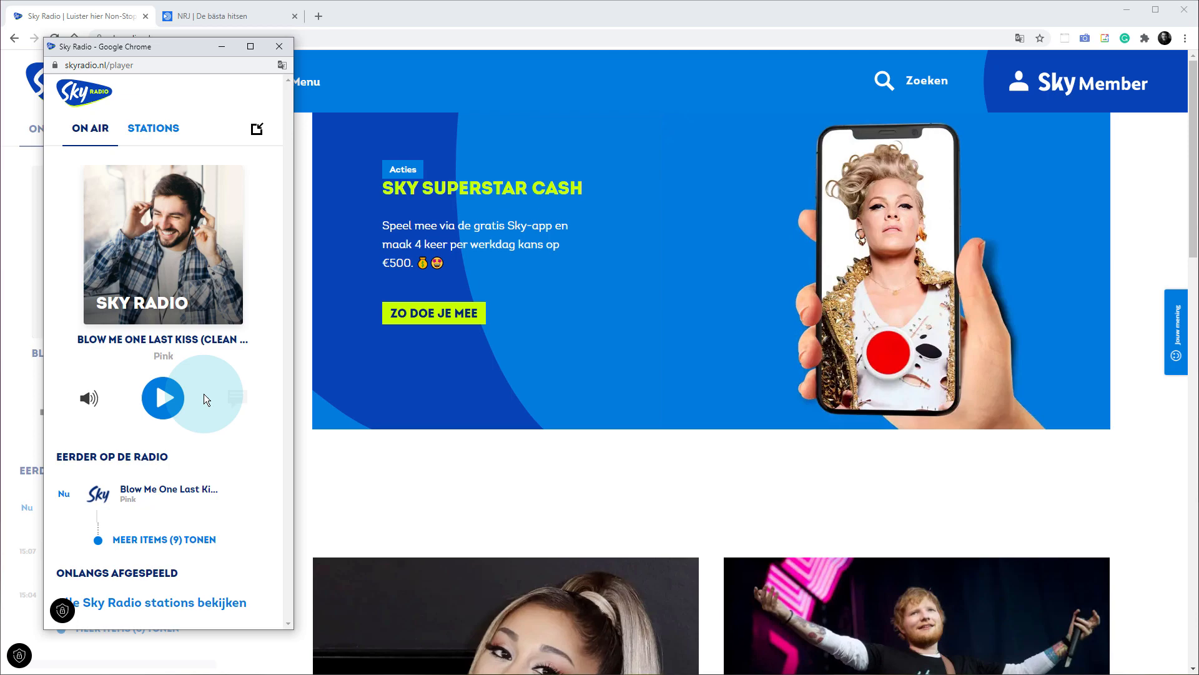
pyautogui.rightClick(205, 398)
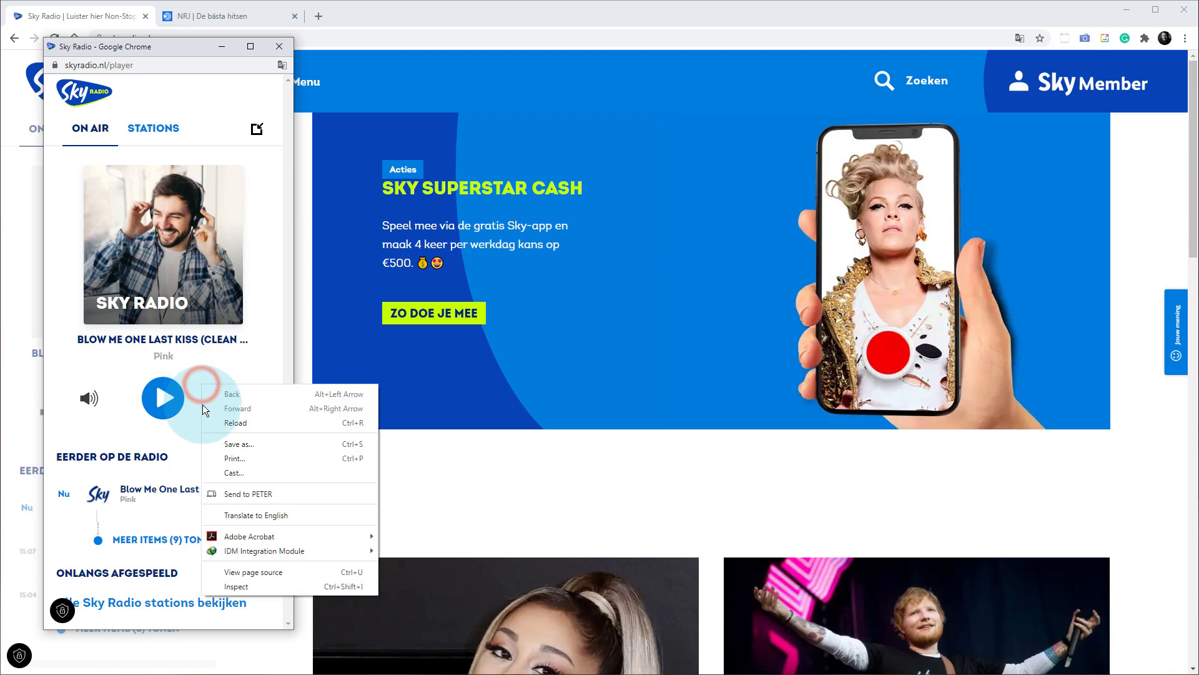
pyautogui.moveTo(236, 585)
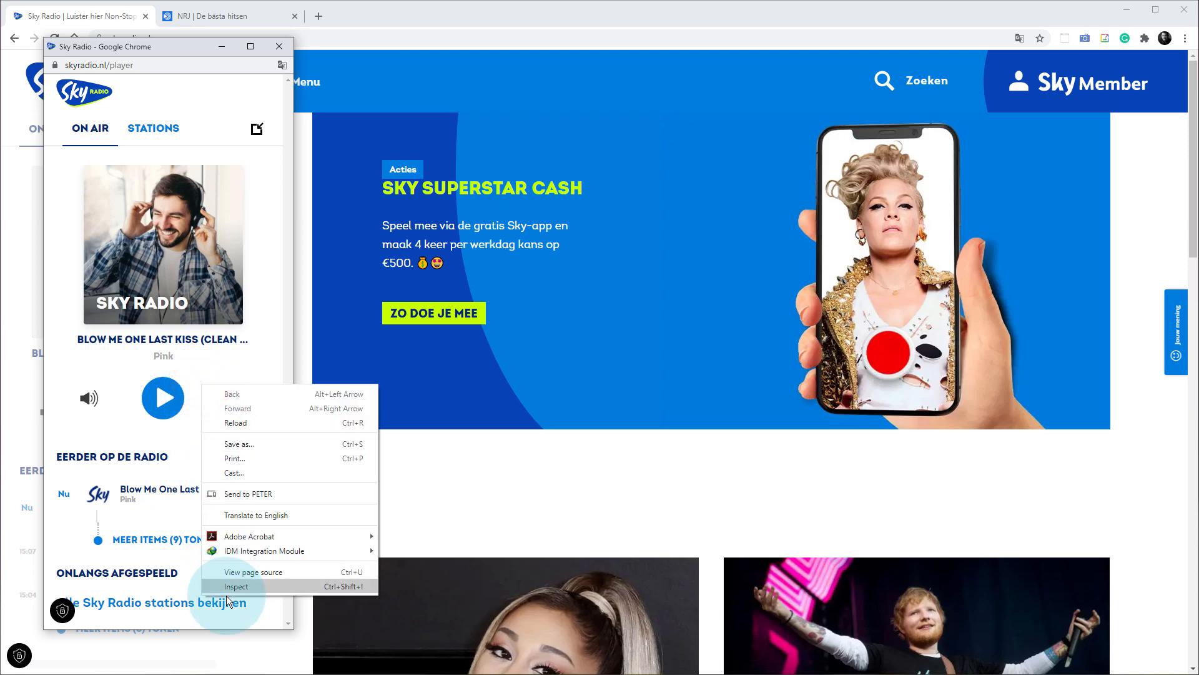
pyautogui.moveTo(252, 572)
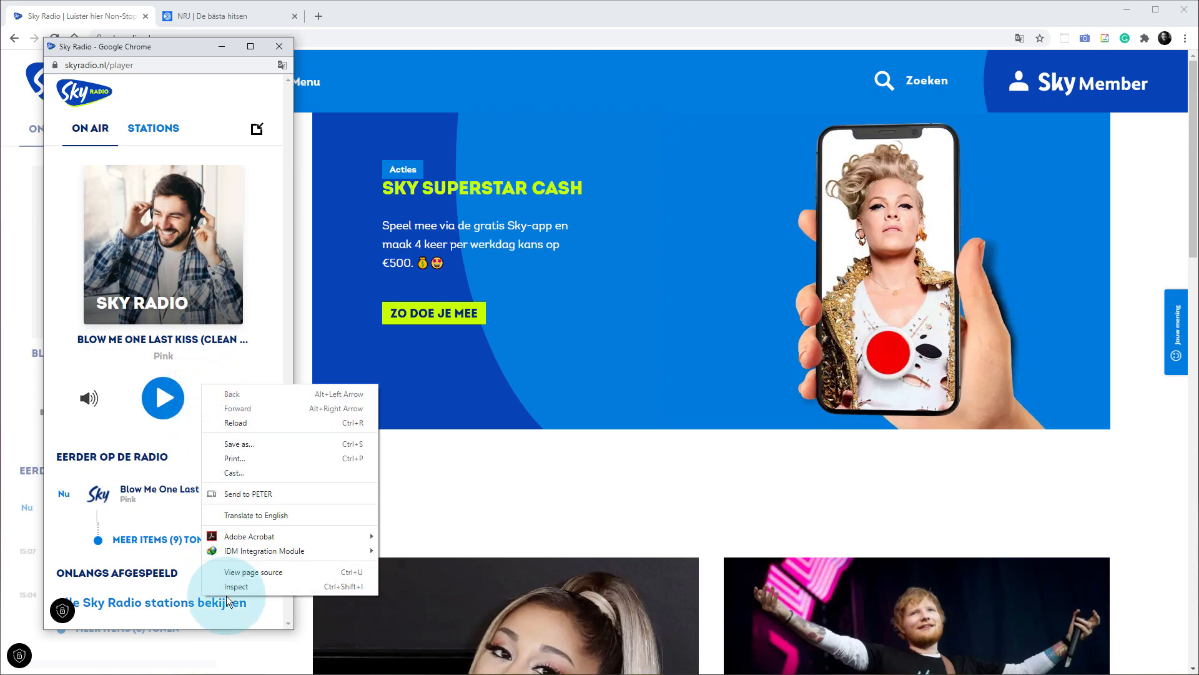
pyautogui.moveTo(237, 586)
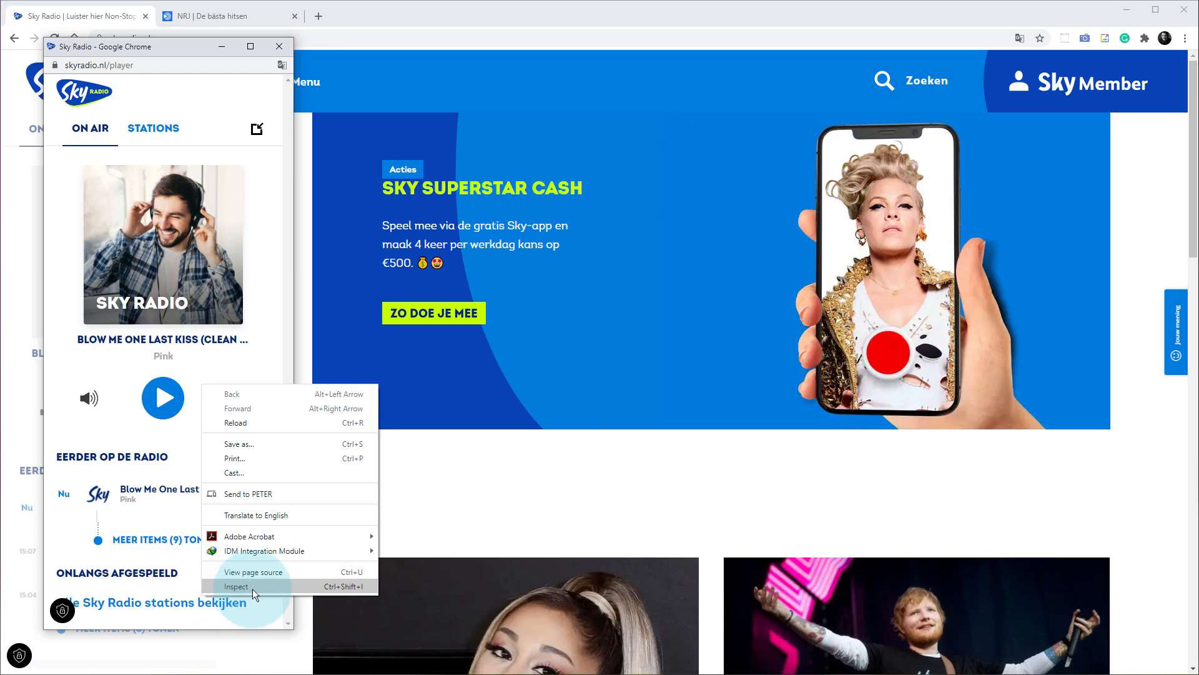
pyautogui.click(237, 586)
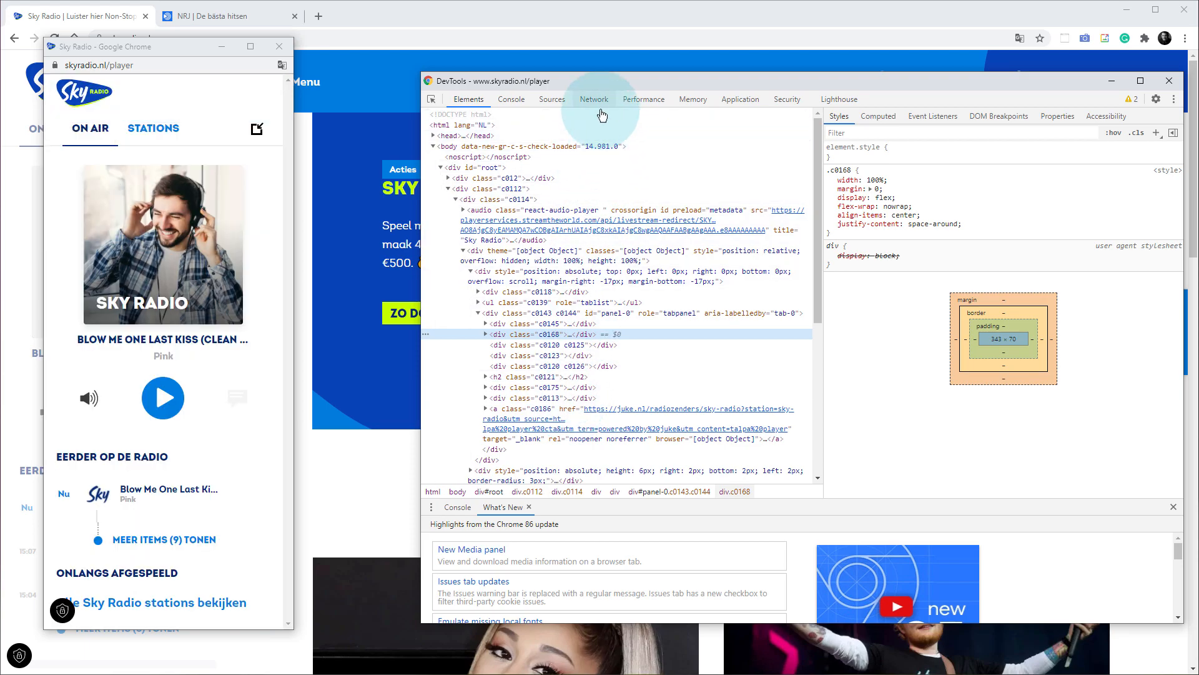
# Log the player's network requests while briefly playing the stream, sorted by Type
pyautogui.click(593, 99)
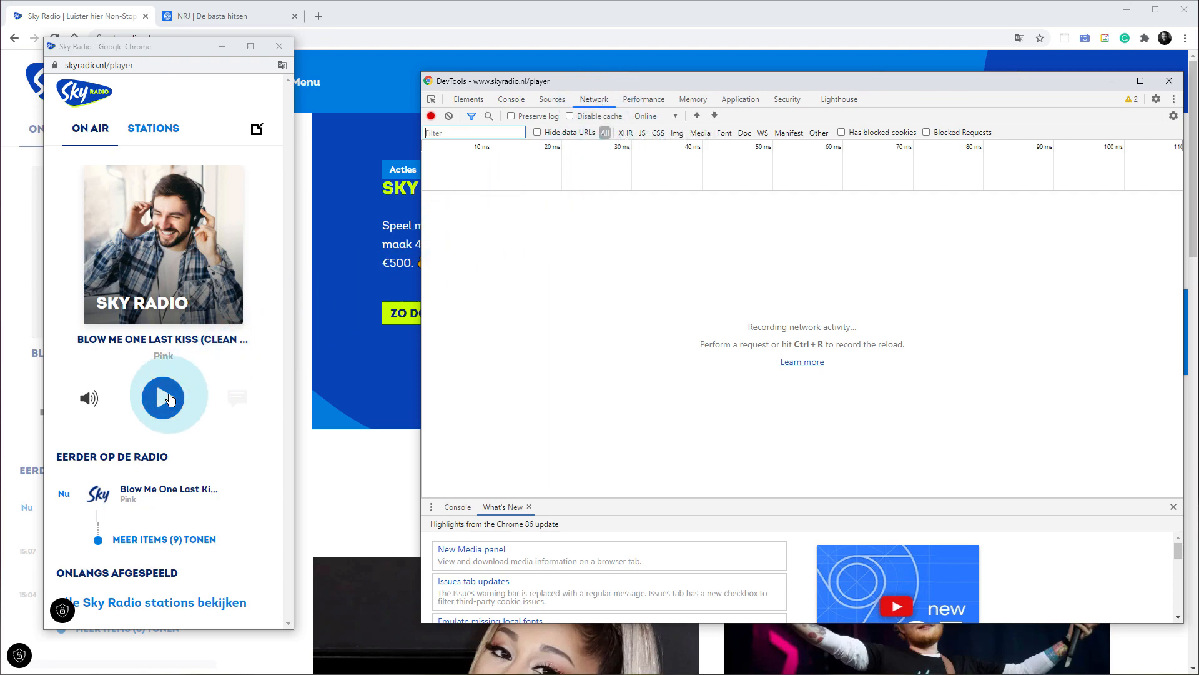
pyautogui.click(163, 396)
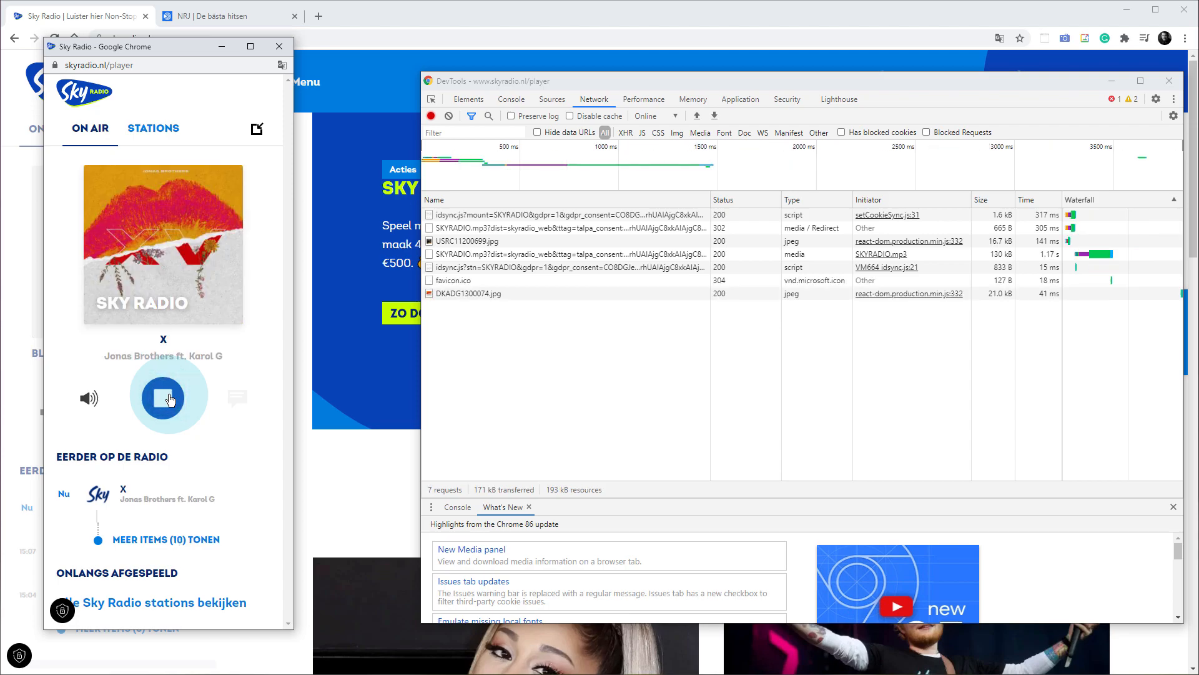
pyautogui.click(167, 395)
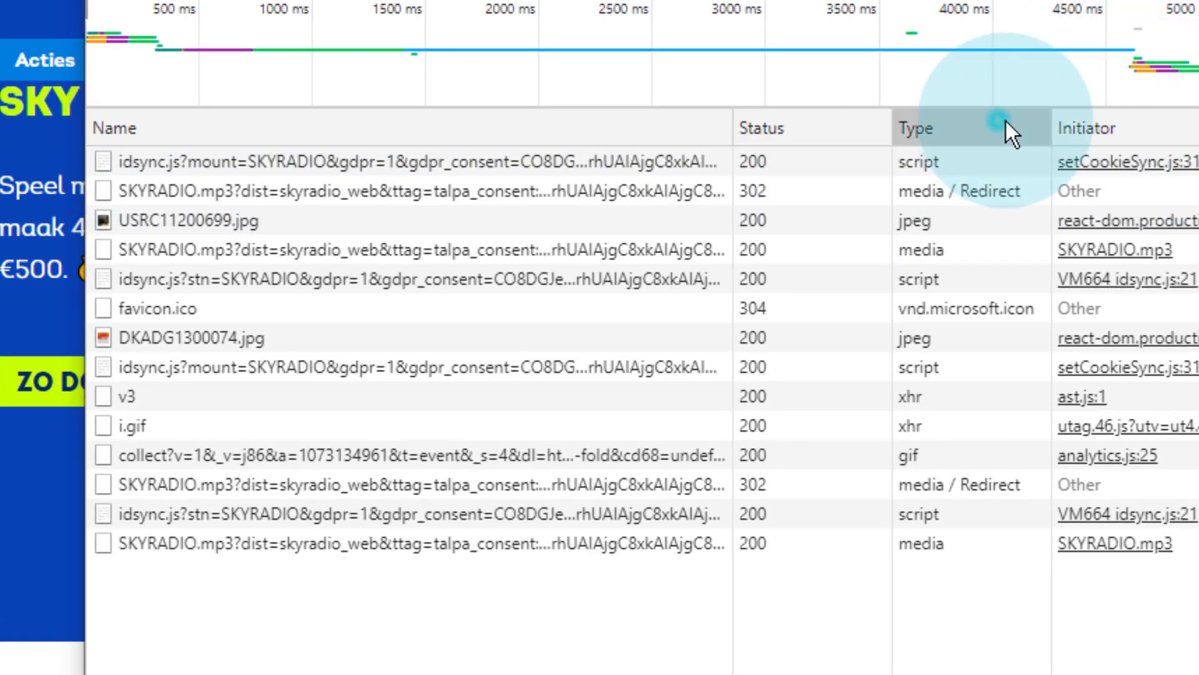
pyautogui.click(916, 128)
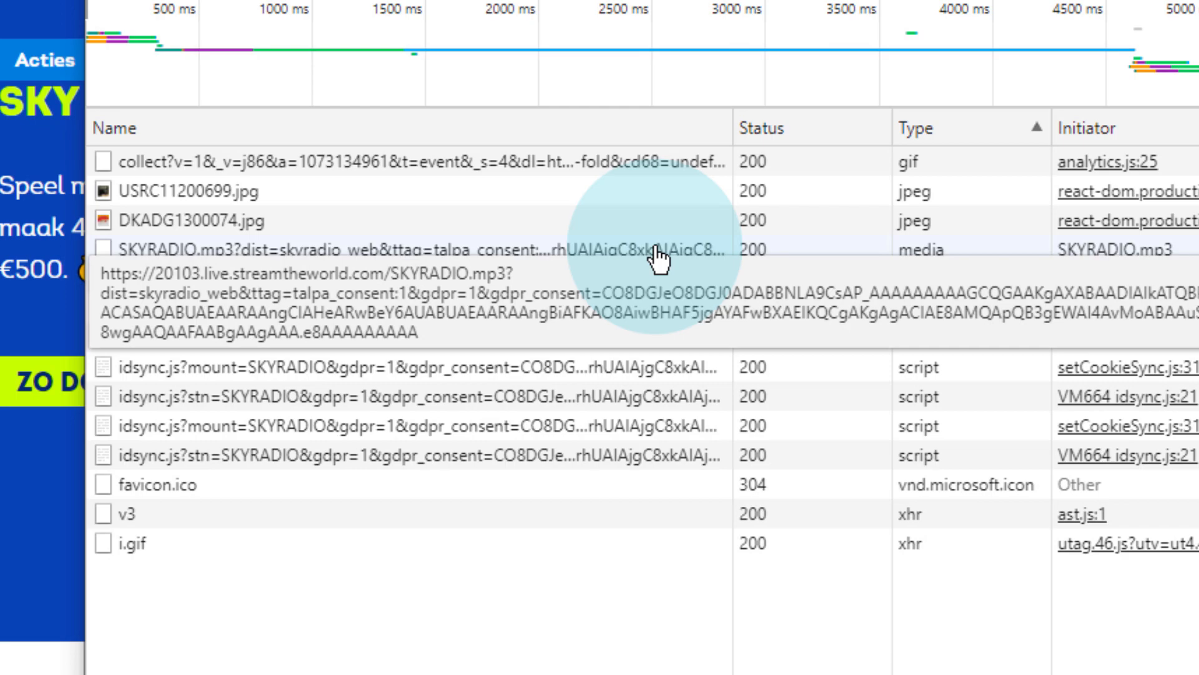
pyautogui.rightClick(581, 250)
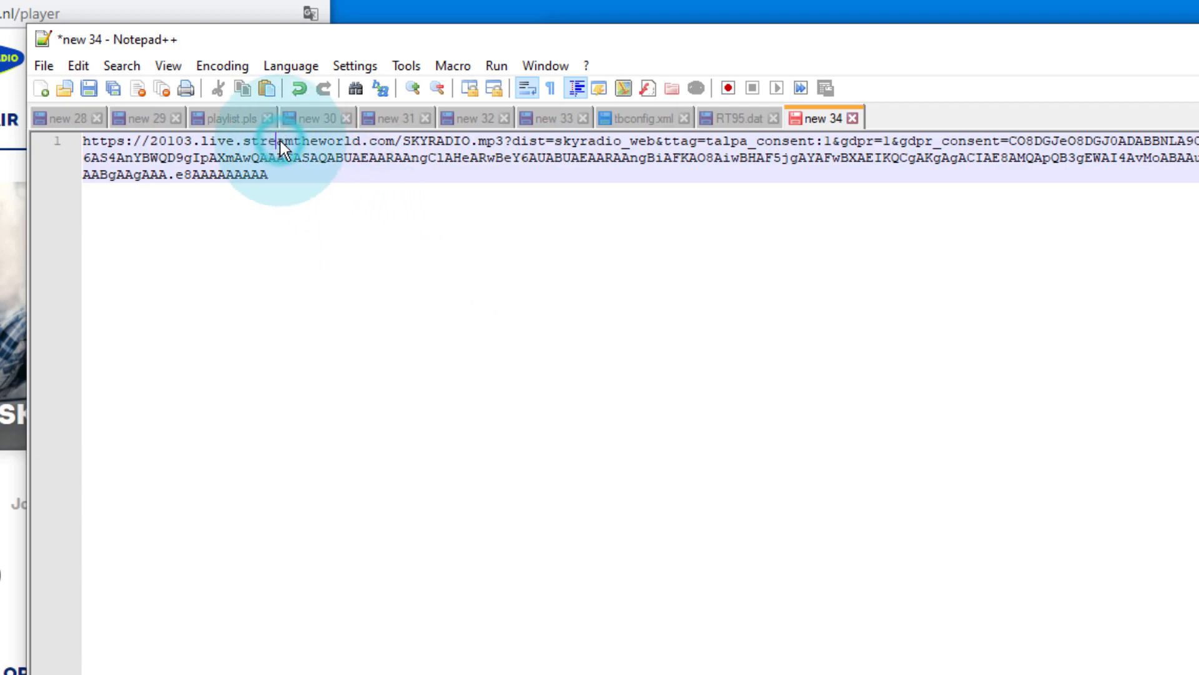
pyautogui.moveTo(506, 142)
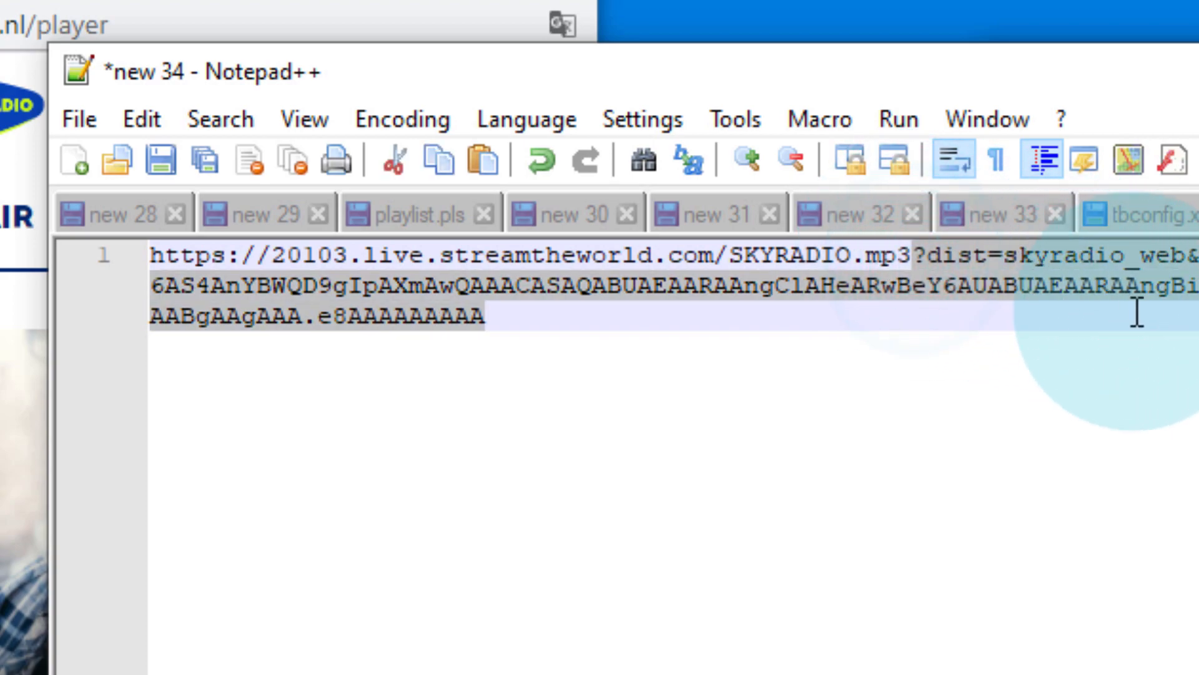
pyautogui.press('Delete')
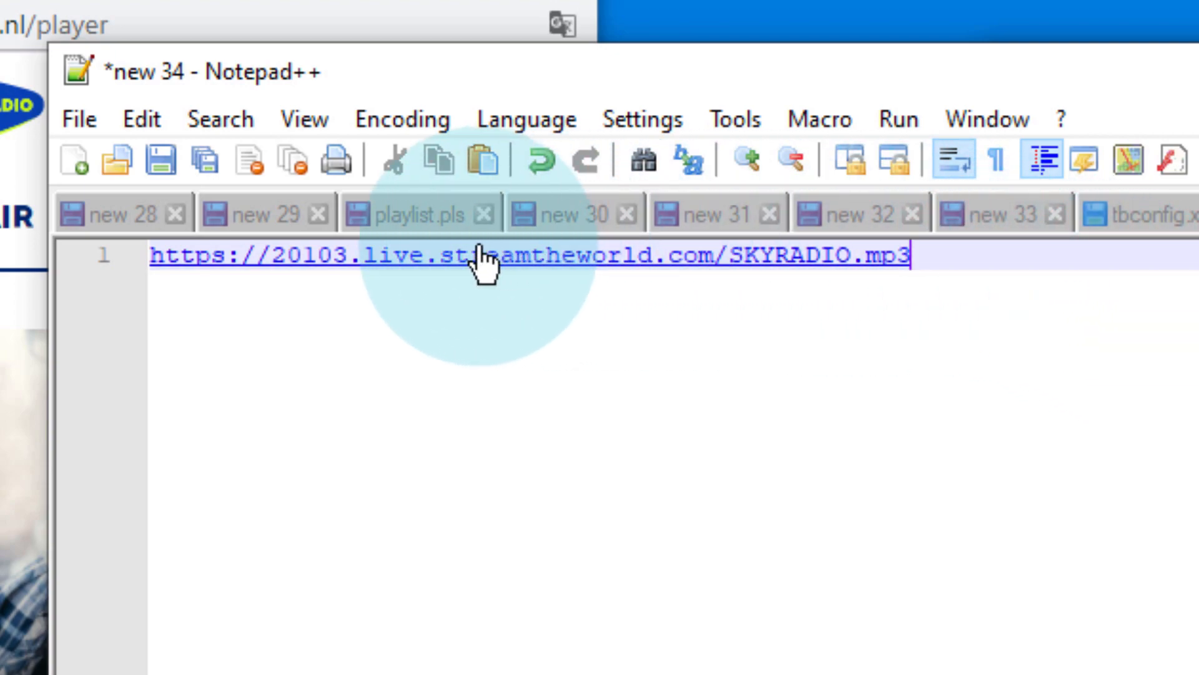
pyautogui.moveTo(689, 287)
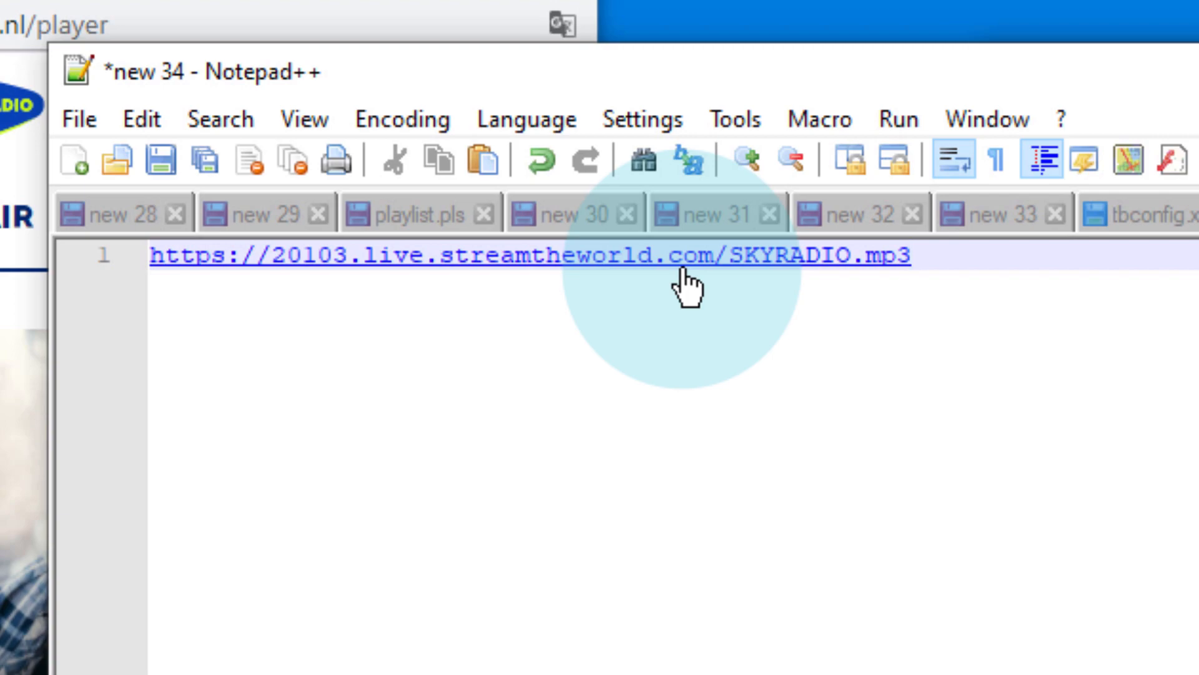
pyautogui.click(910, 256)
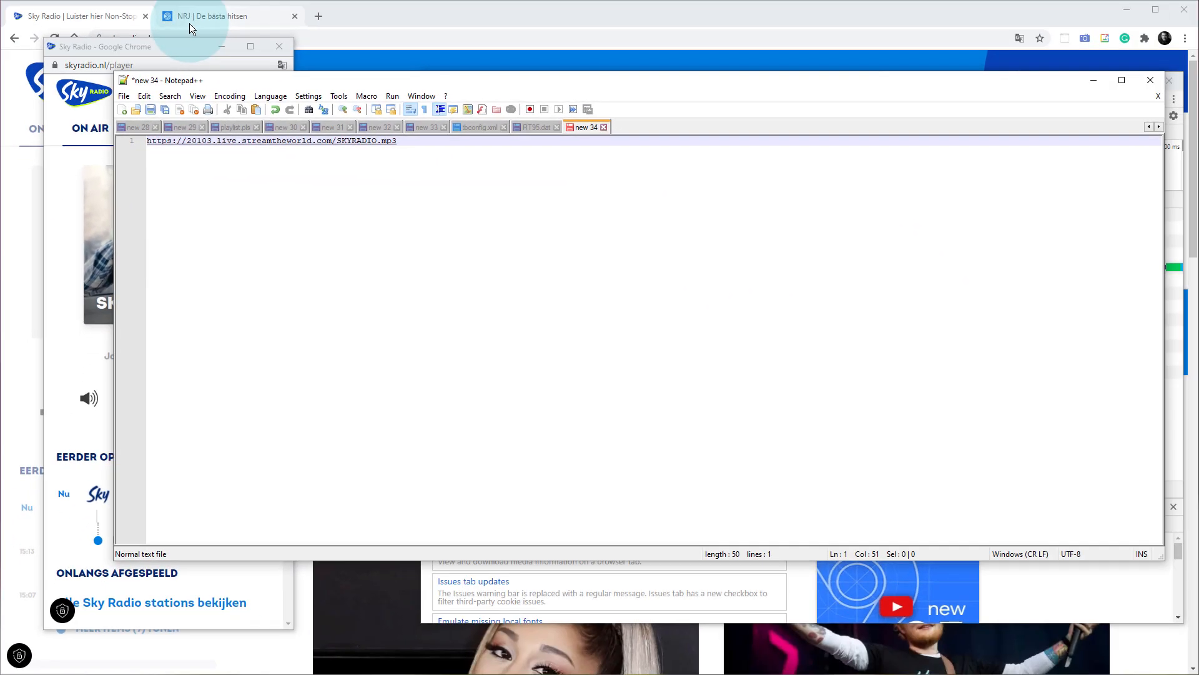
# On the NRJ tab, inspect the page and briefly play then stop the live stream
pyautogui.click(222, 16)
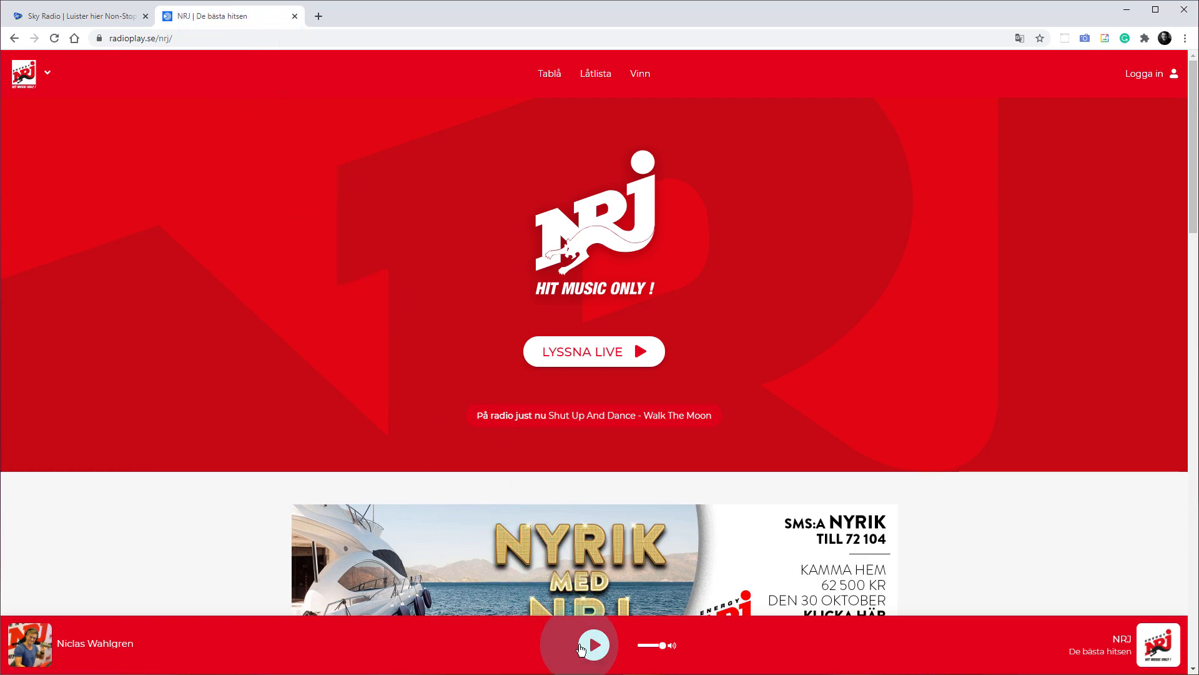
pyautogui.rightClick(526, 644)
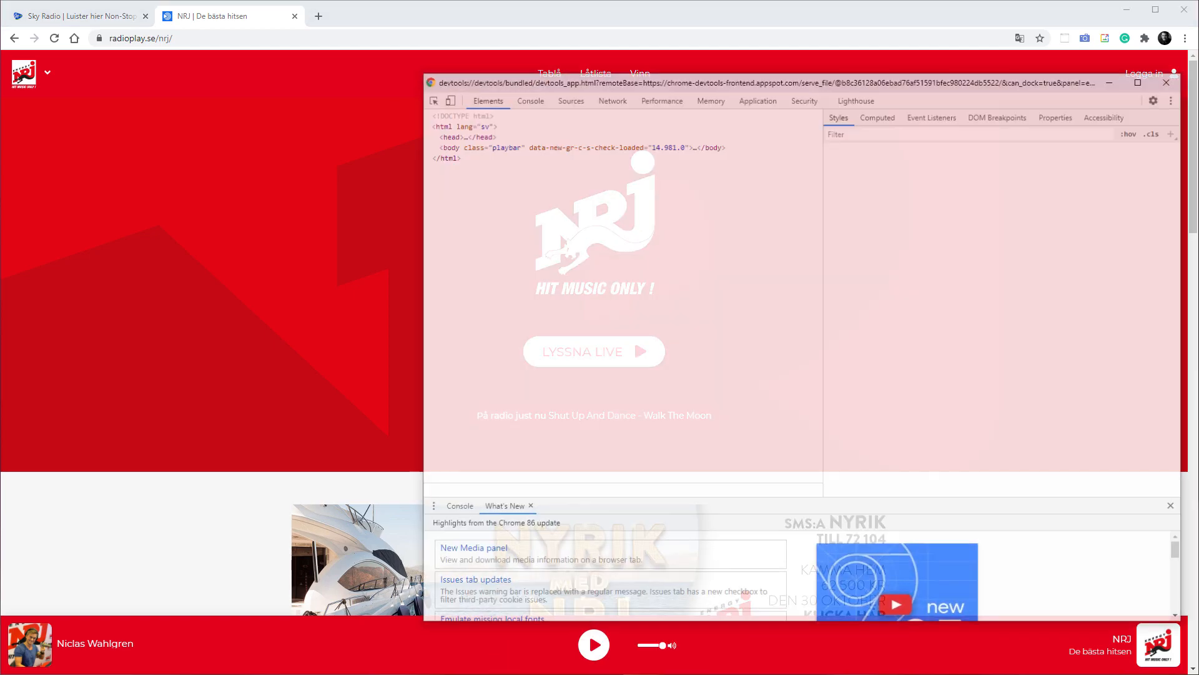
pyautogui.click(611, 99)
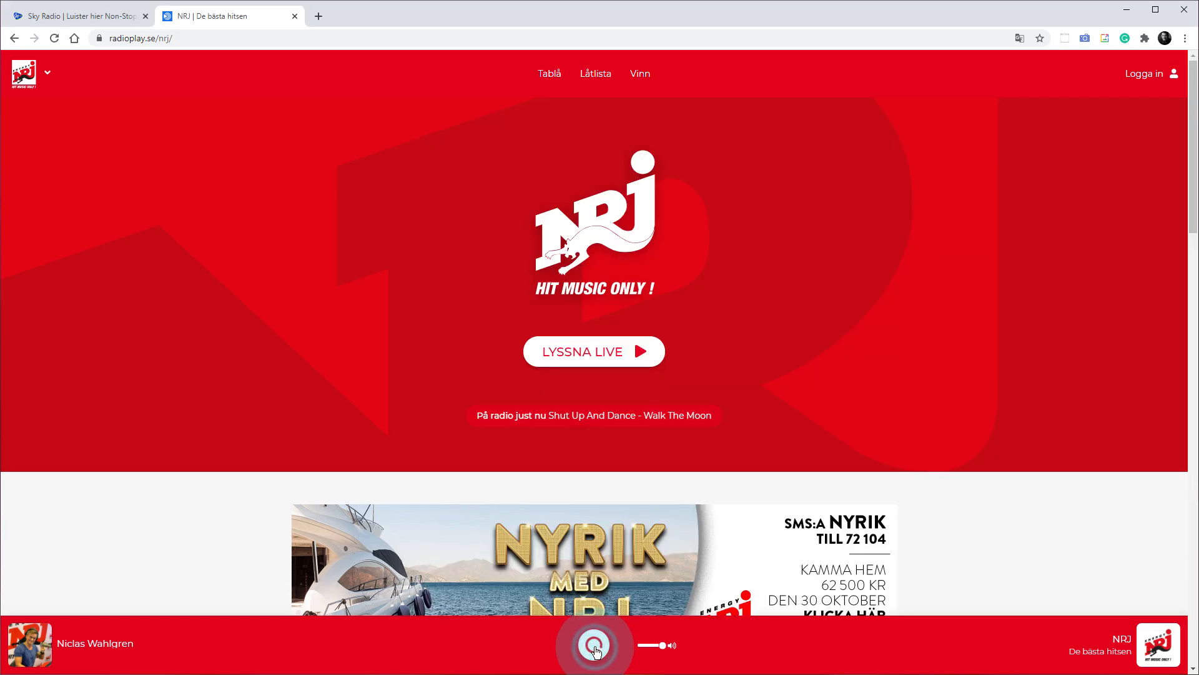
pyautogui.click(594, 644)
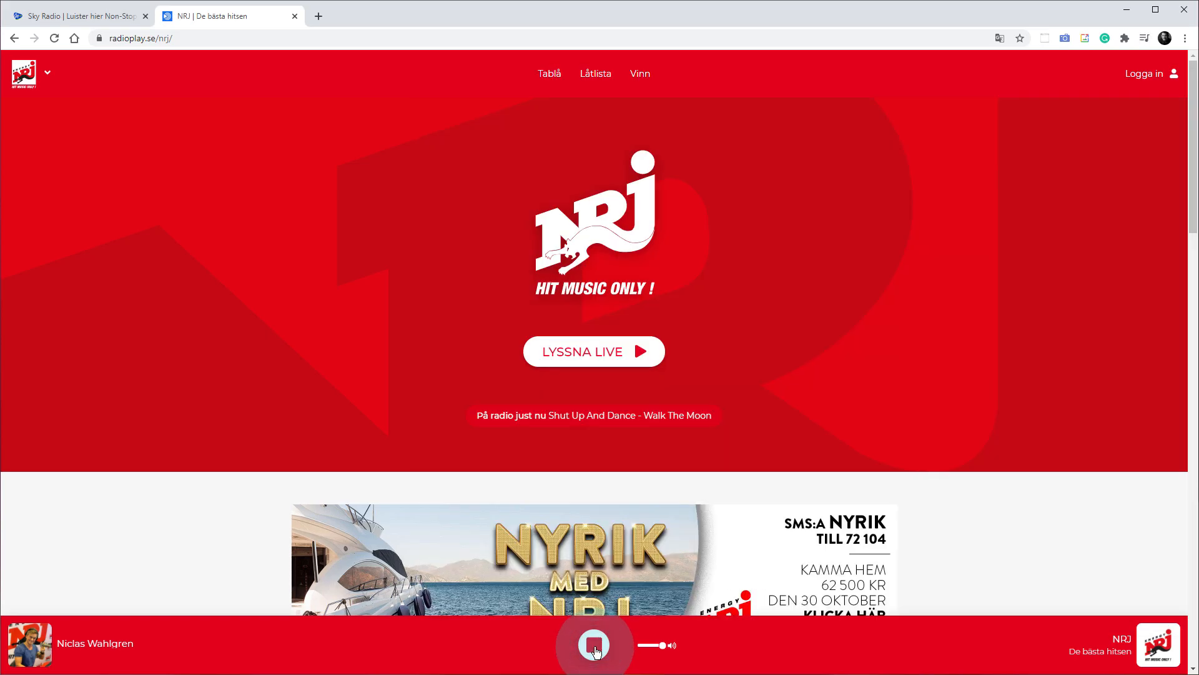
pyautogui.click(594, 644)
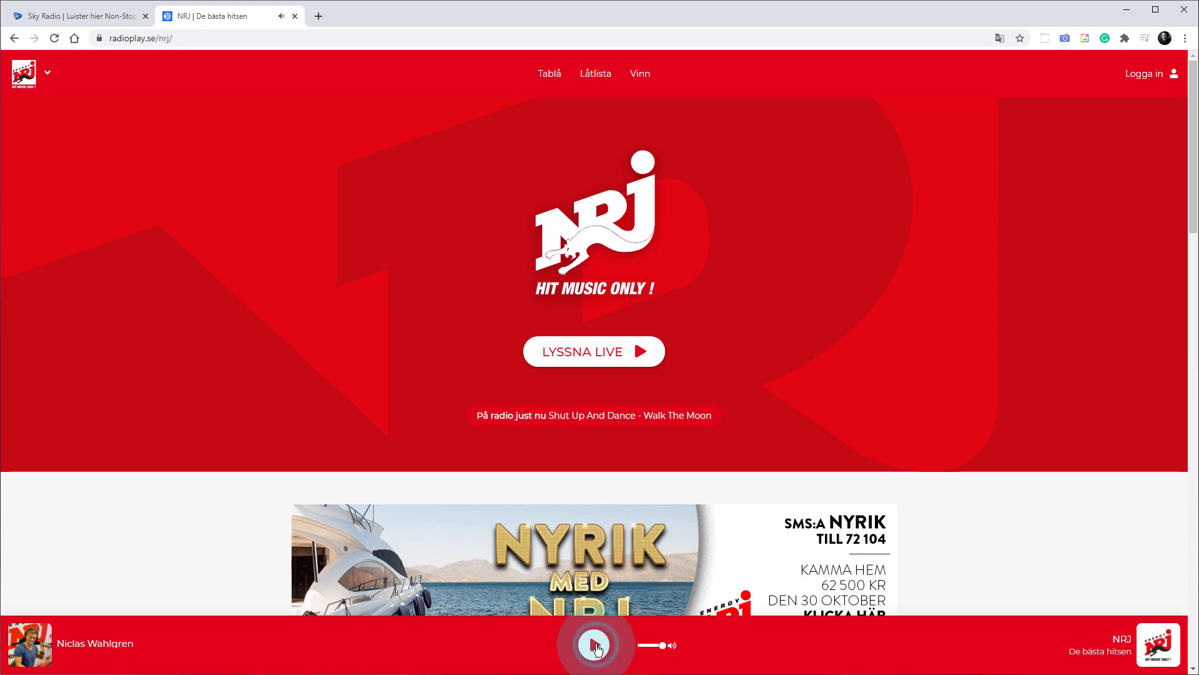
pyautogui.click(594, 644)
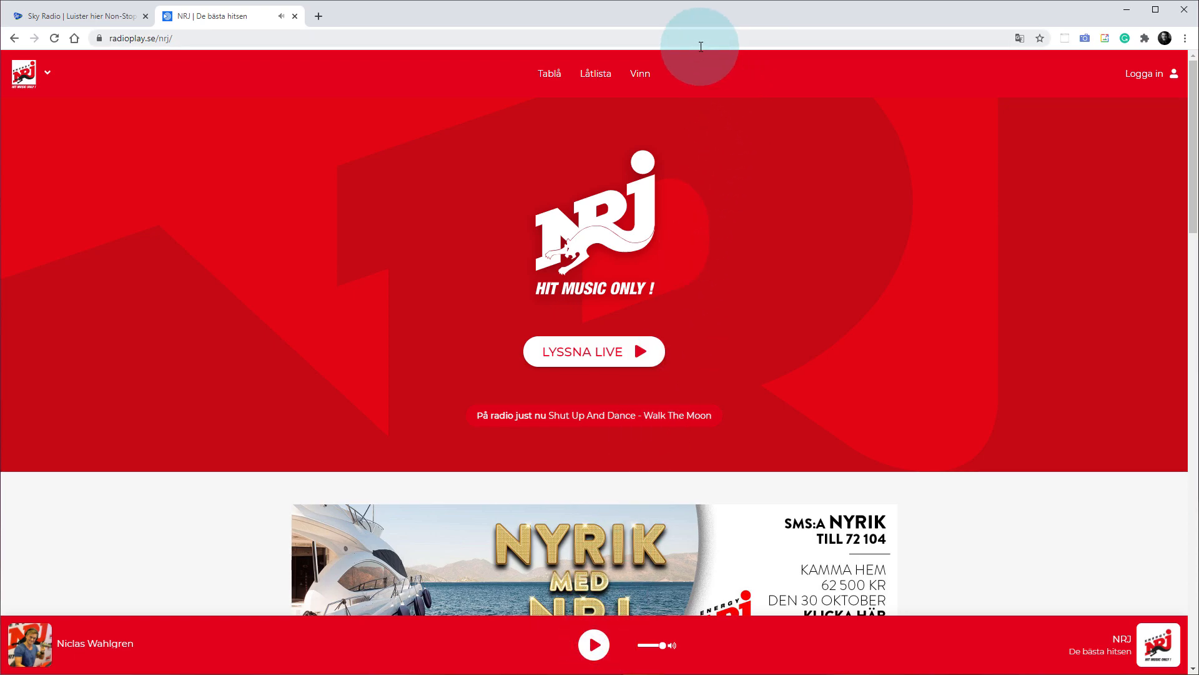
pyautogui.moveTo(702, 85)
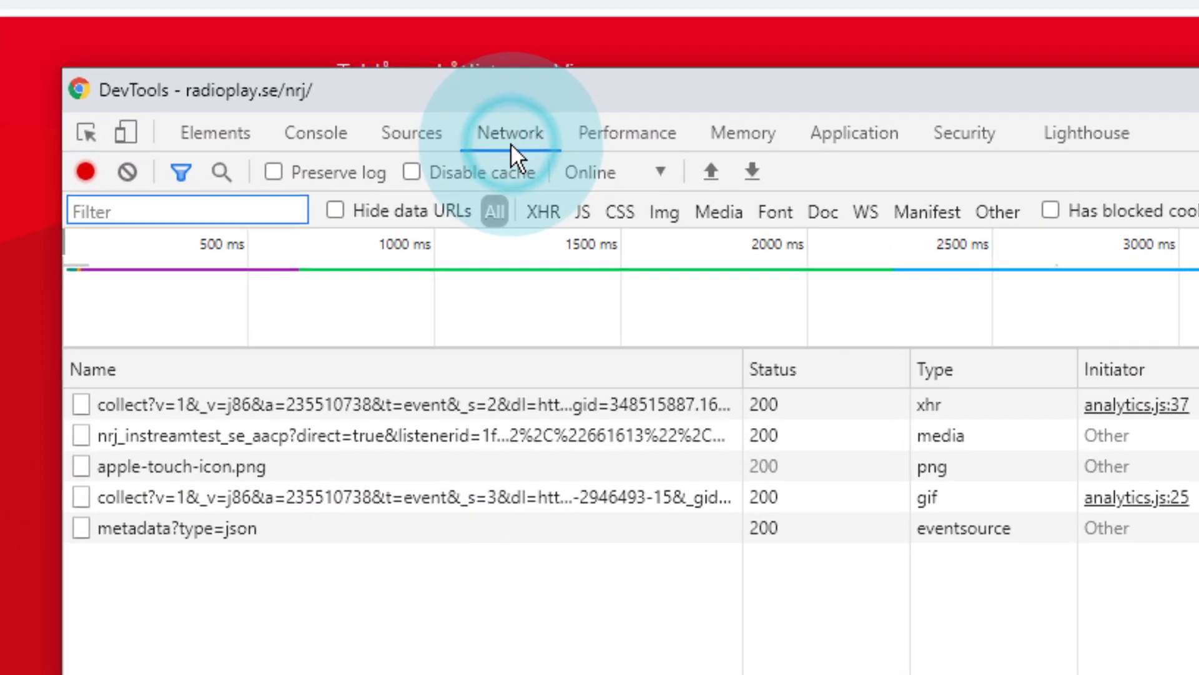
# Copy the link address of the nrj_instreamtest_se_aacp request from the Network log
pyautogui.click(934, 369)
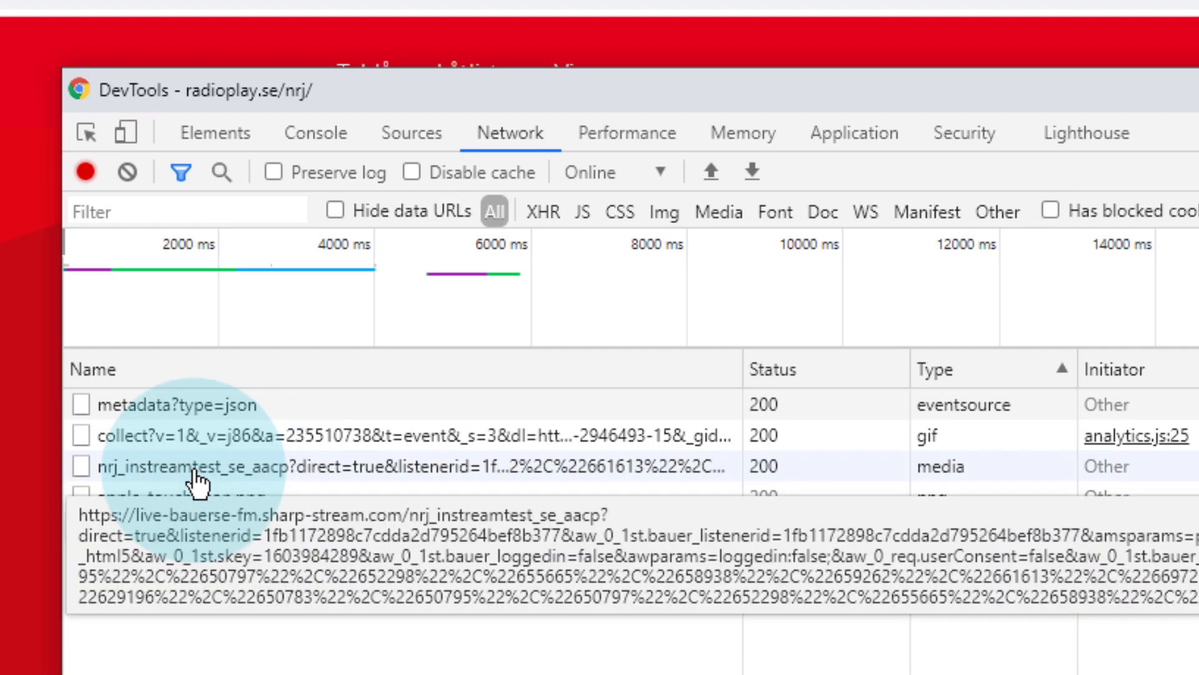
pyautogui.rightClick(192, 467)
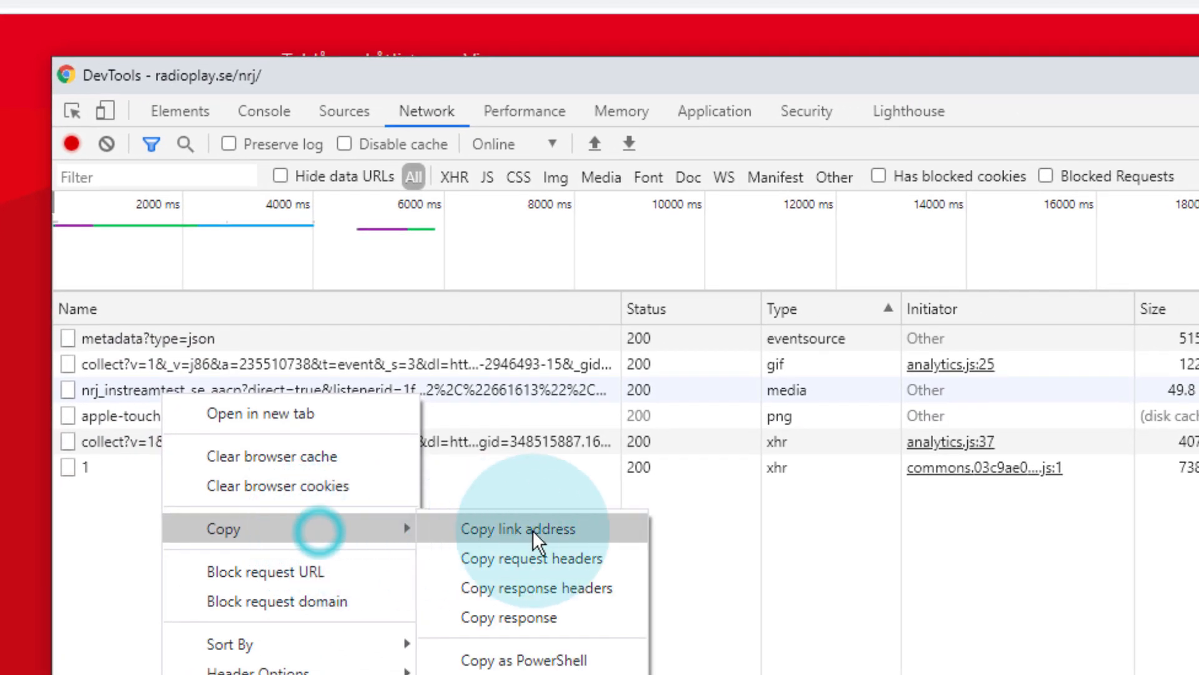
pyautogui.click(518, 528)
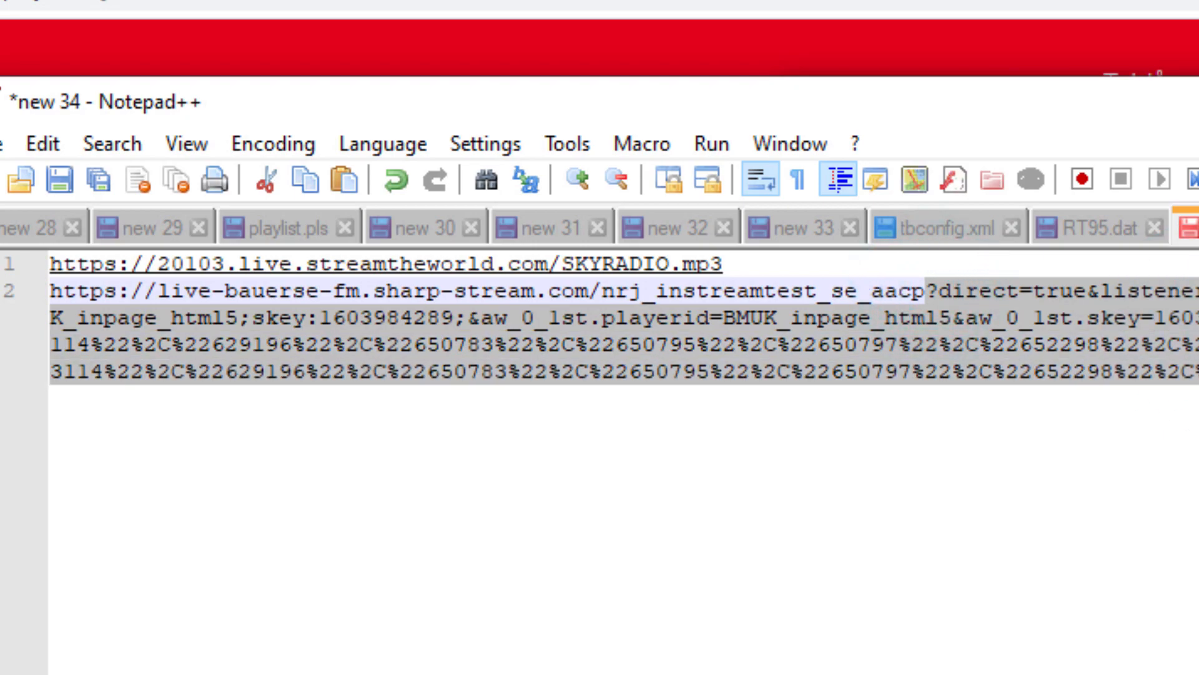
# Trim line 2 to end at nrj_instreamtest_se_aacp and bring up the Sonos controller
pyautogui.press('Delete')
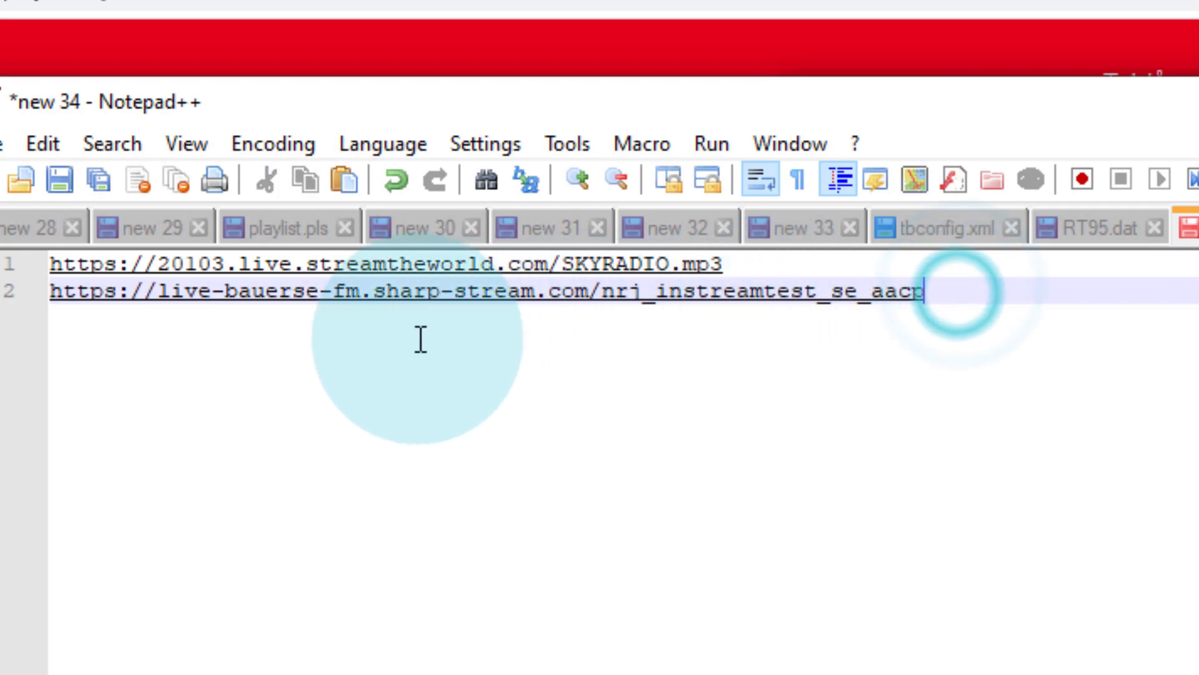
pyautogui.click(52, 290)
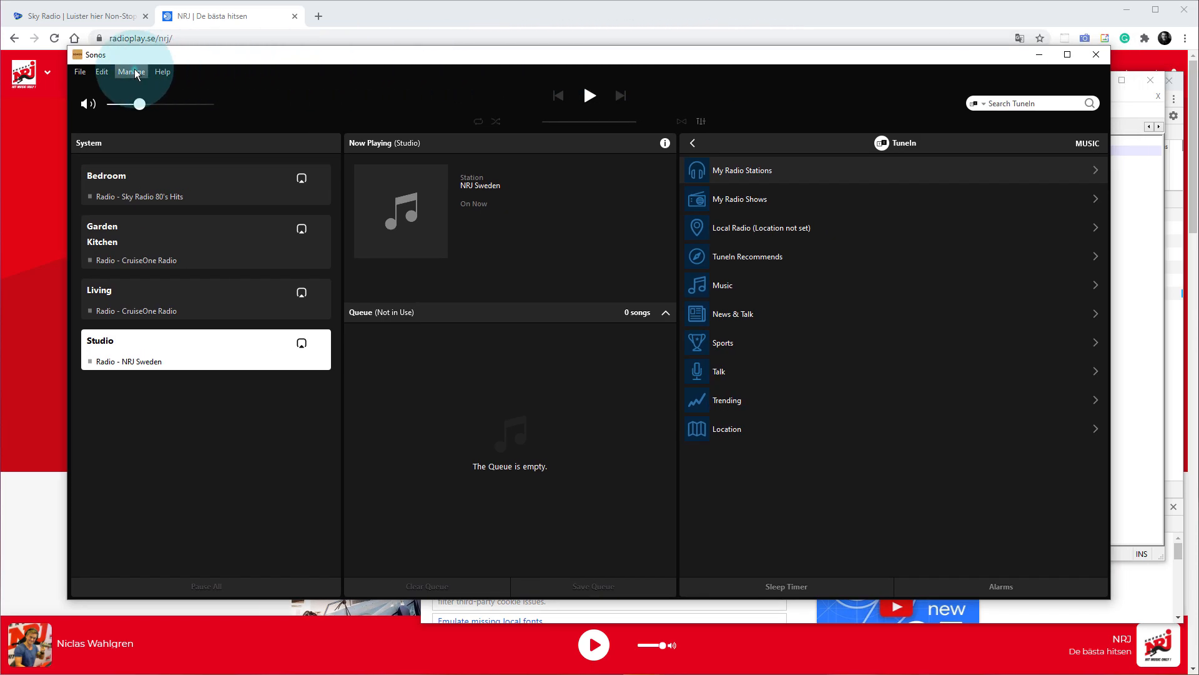
pyautogui.click(130, 71)
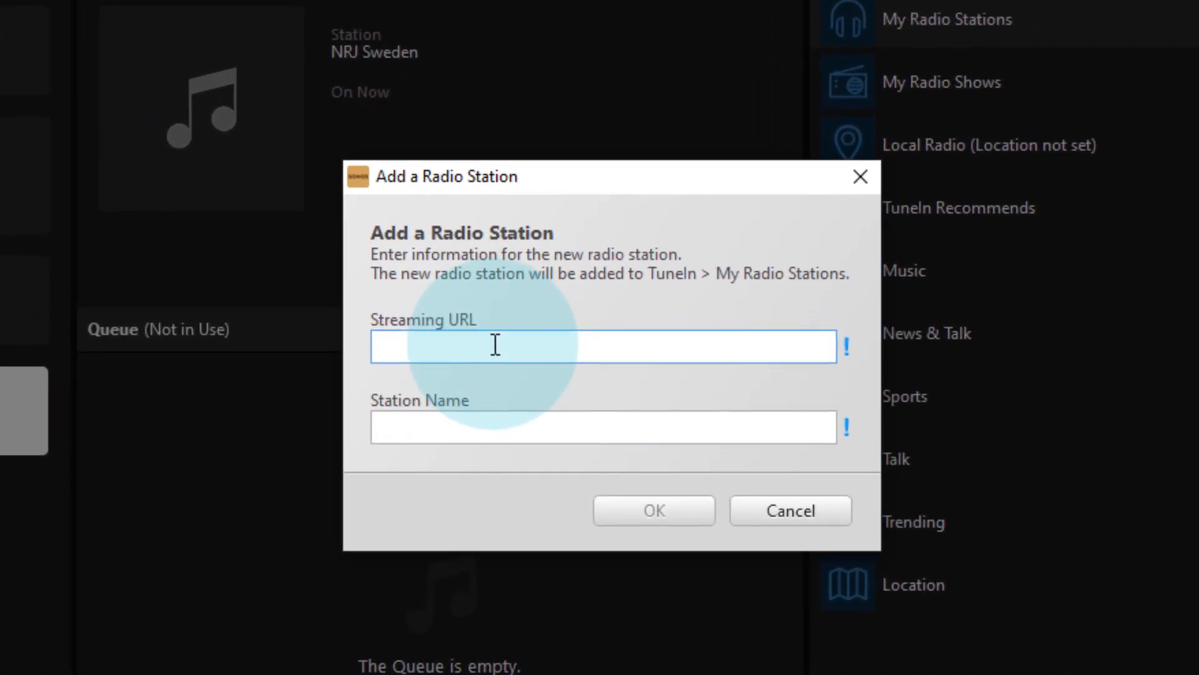
pyautogui.write('https://live-bauerse-fm.sharp-stream.com/nrj_instreamtest_se_aacp')
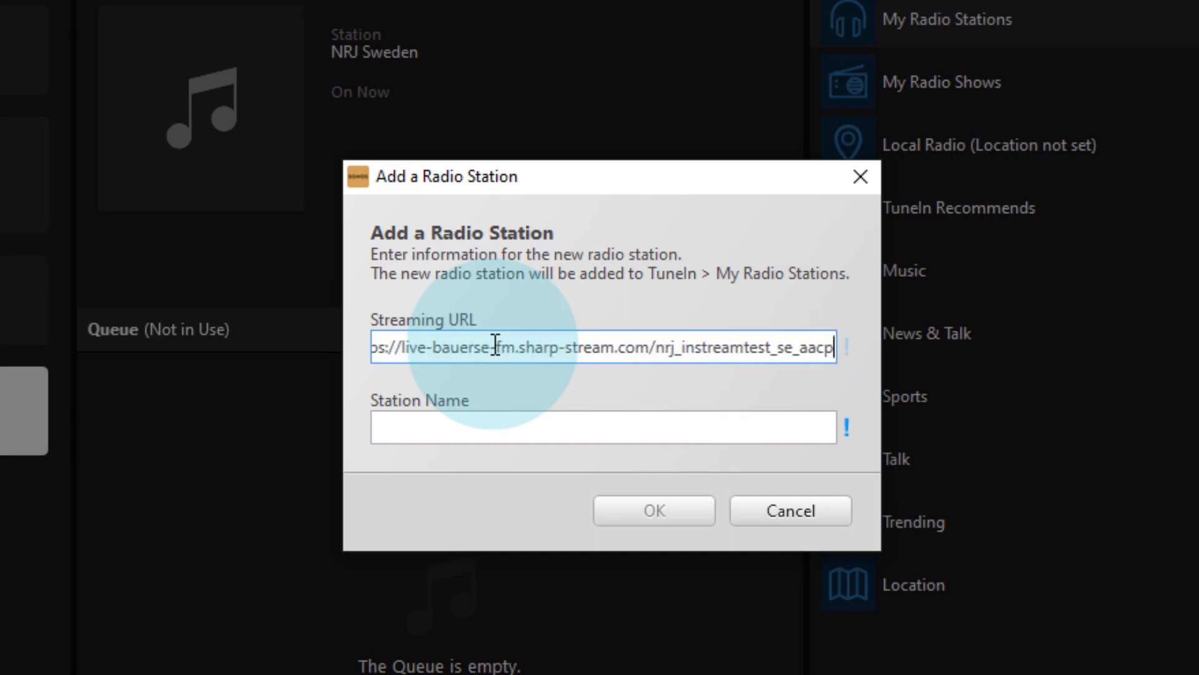
pyautogui.click(604, 427)
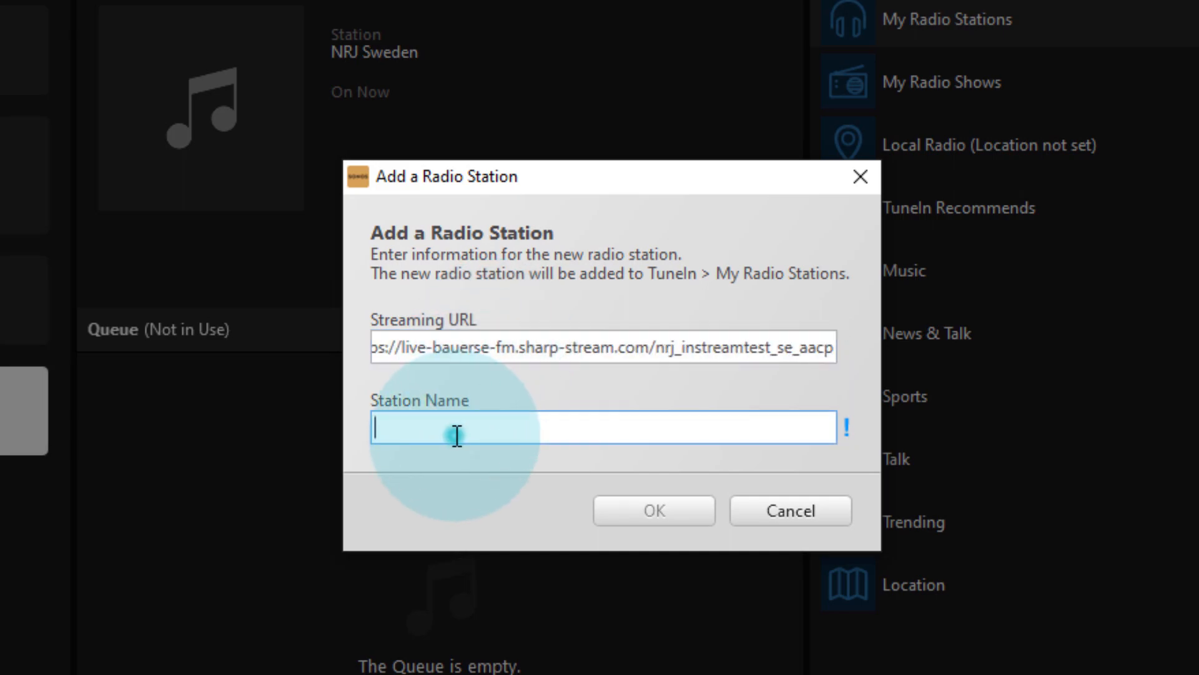
pyautogui.write('NRJ Sweden')
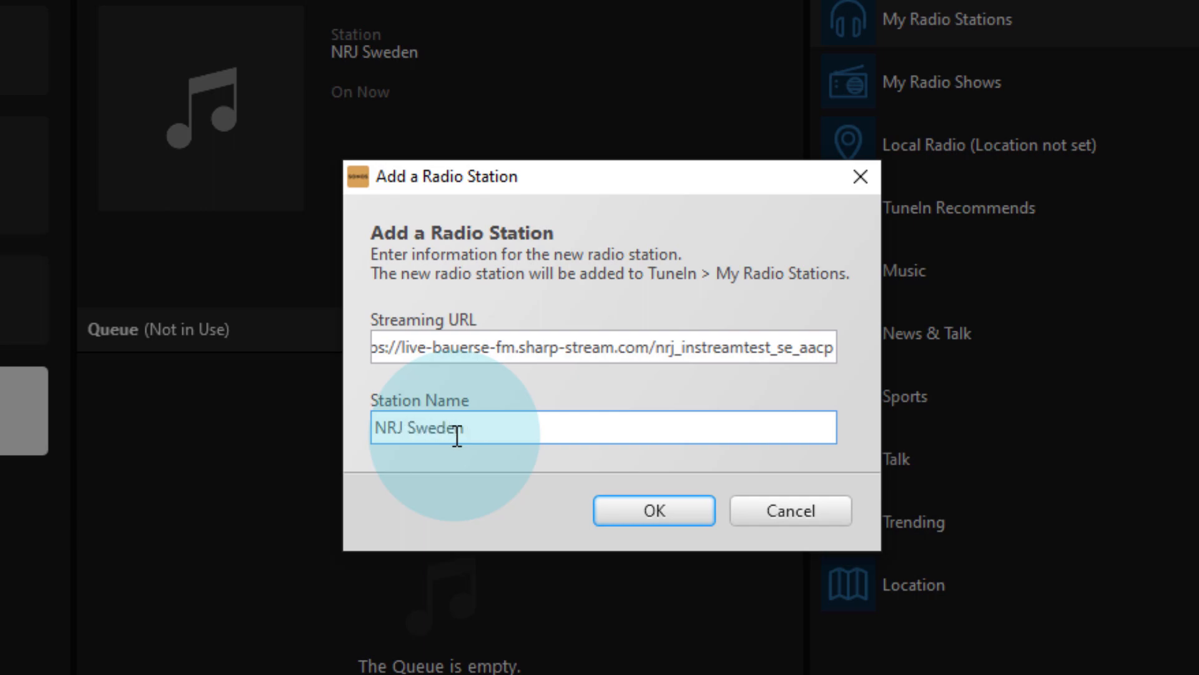
pyautogui.click(653, 510)
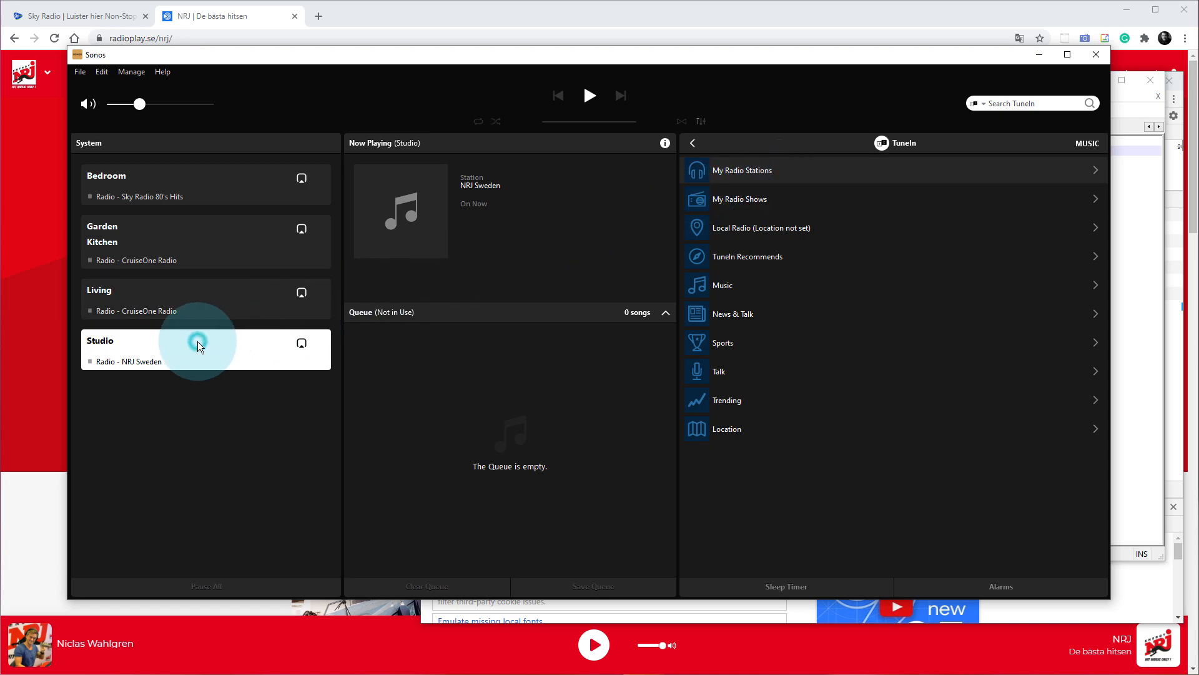
# Play NRJ Sweden in the Studio room and raise the volume slider
pyautogui.click(742, 170)
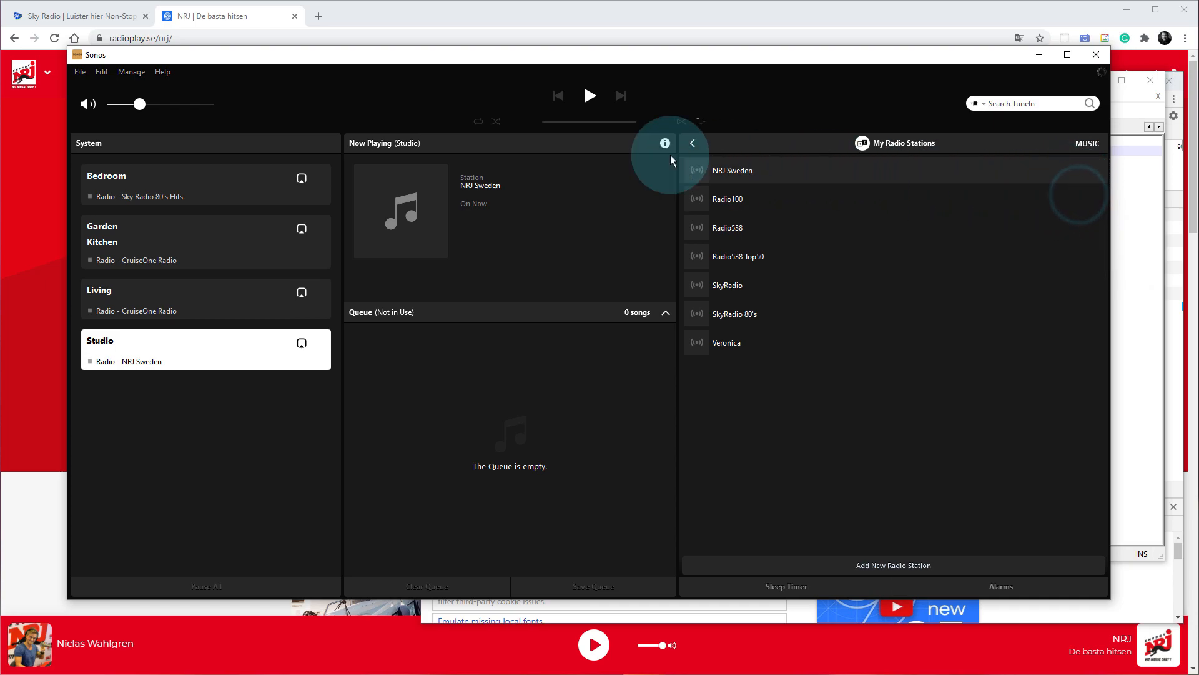
pyautogui.click(589, 95)
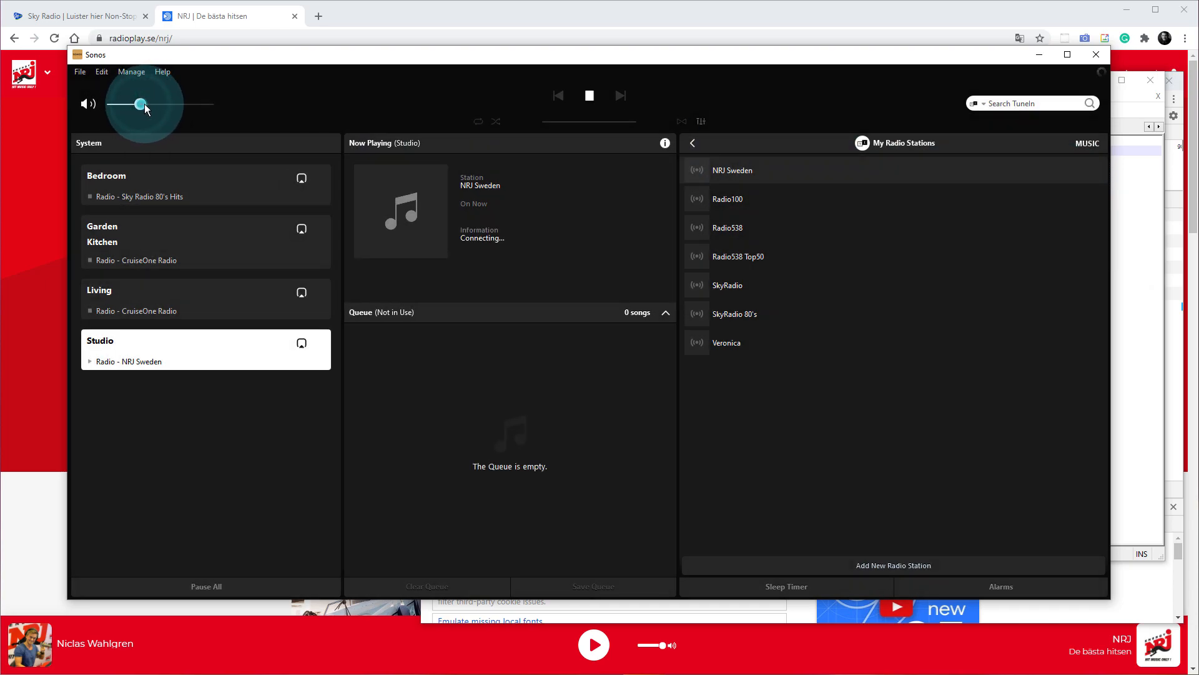
pyautogui.moveTo(140, 104); pyautogui.dragTo(174, 104)
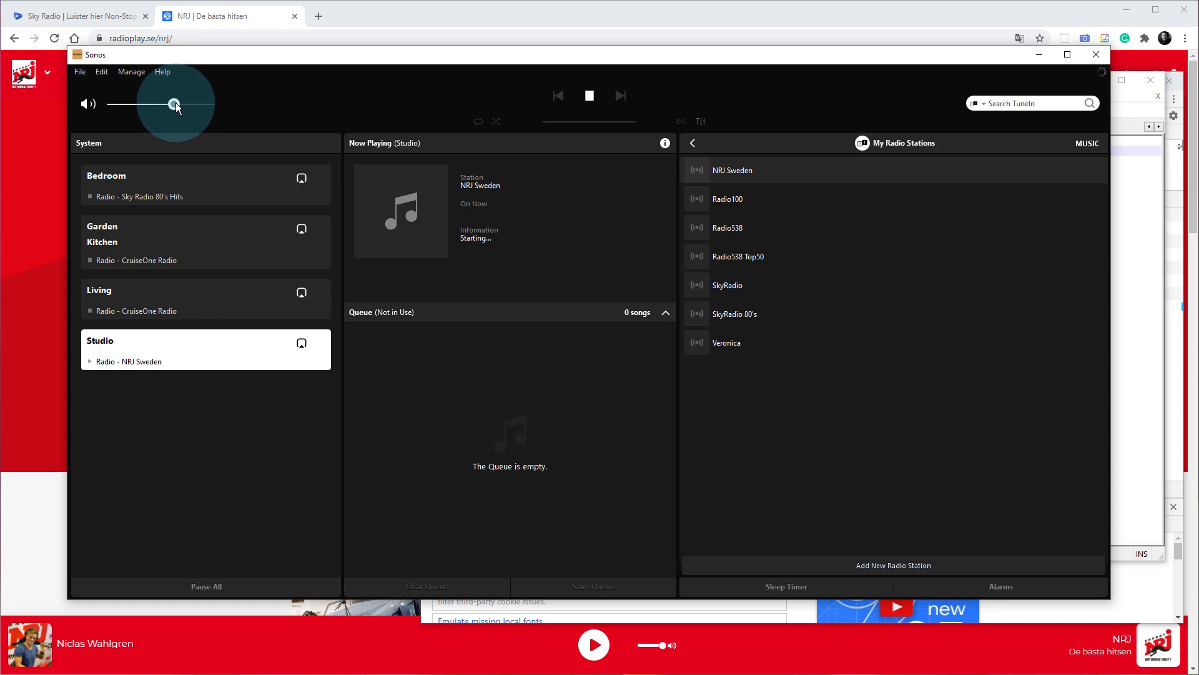
pyautogui.moveTo(176, 105); pyautogui.dragTo(165, 105)
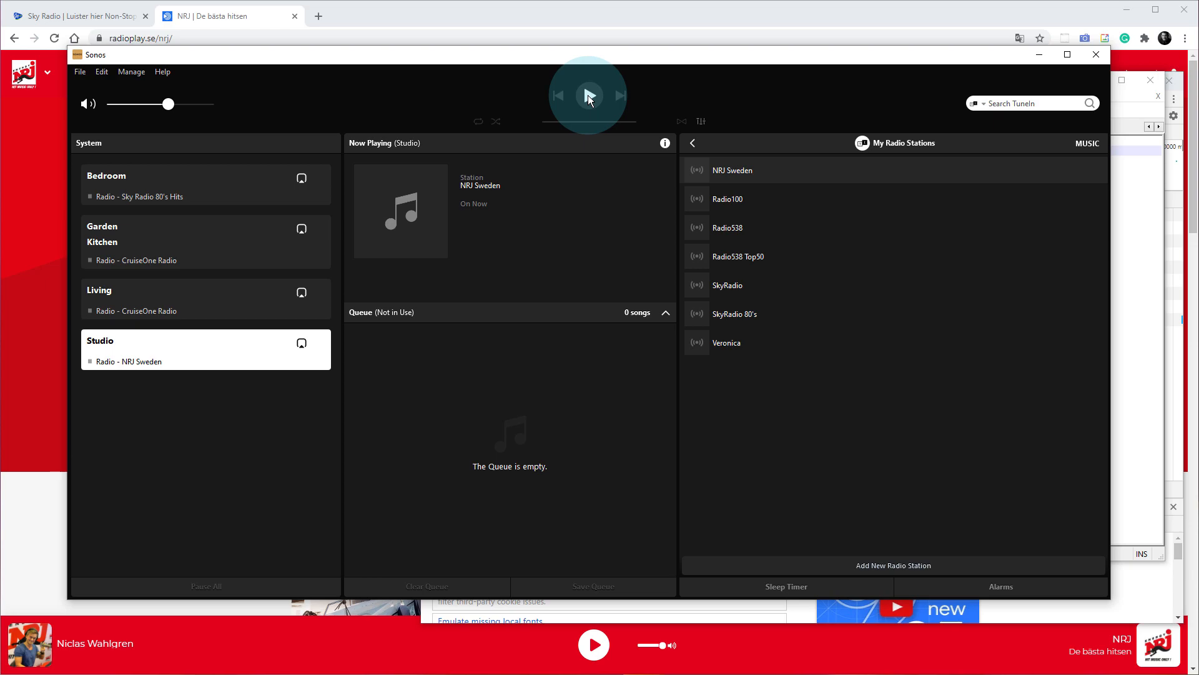
pyautogui.moveTo(684, 115)
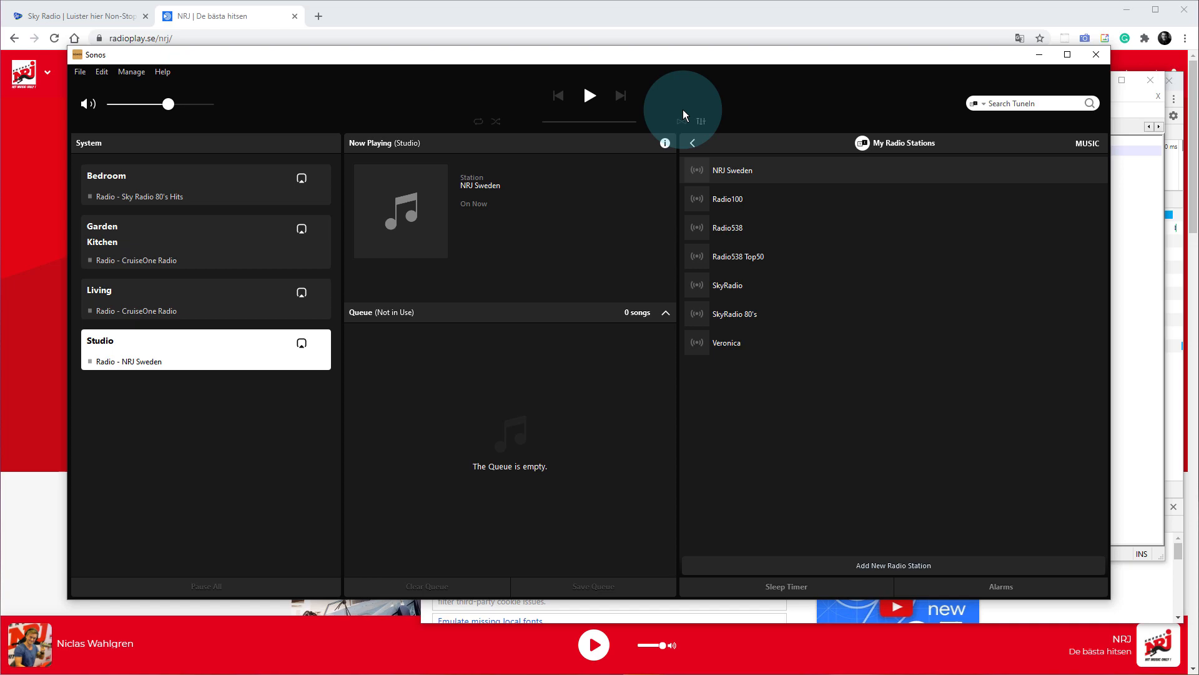
pyautogui.moveTo(857, 199)
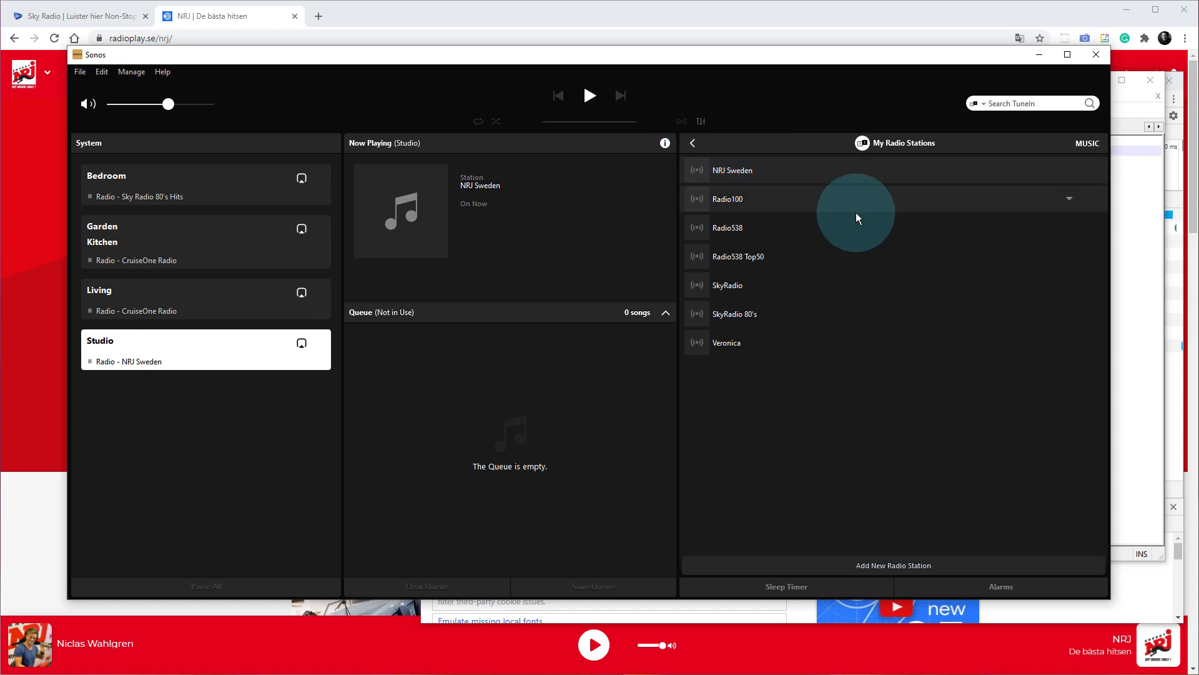